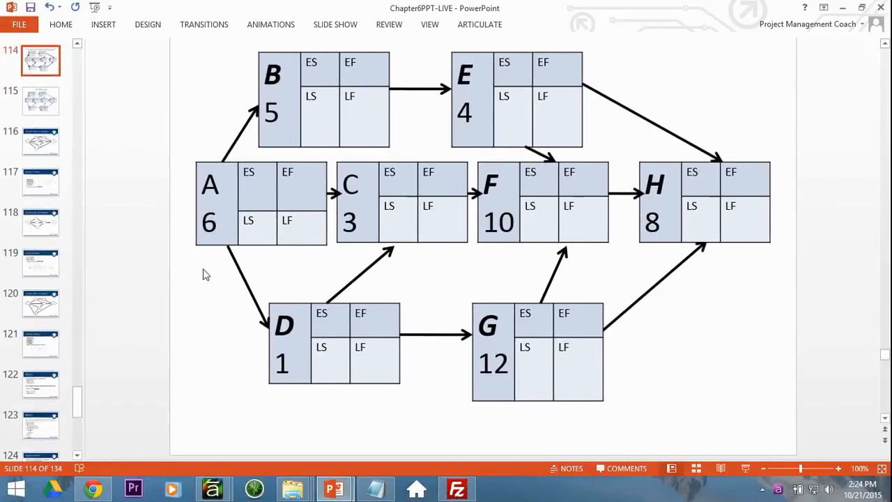
{"action": "mouse_move", "coordinate": [555, 160]}
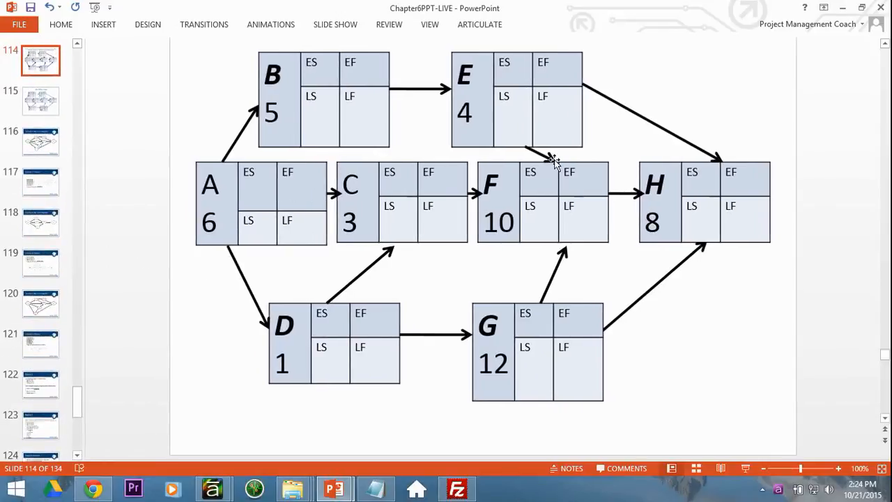
{"action": "mouse_move", "coordinate": [518, 124]}
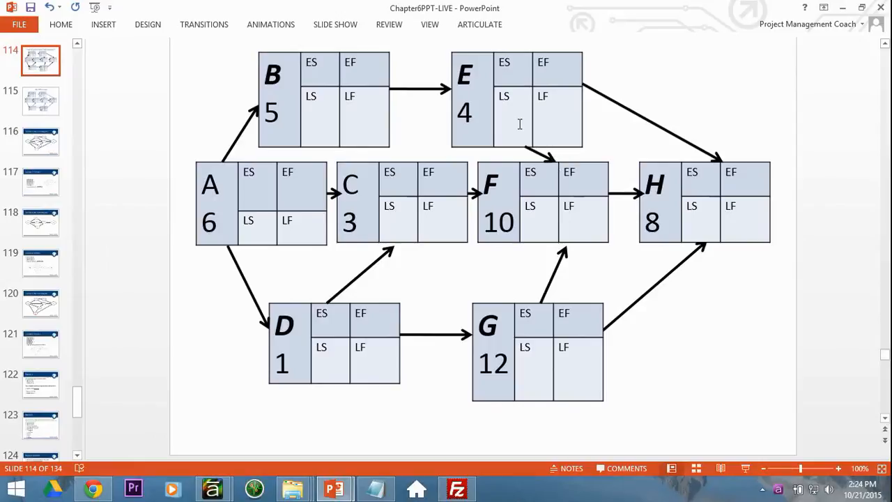
{"action": "mouse_move", "coordinate": [544, 195]}
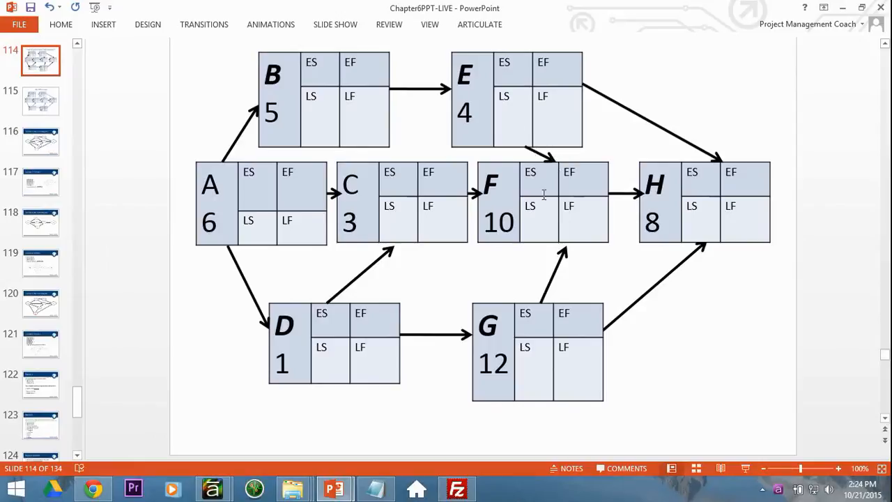
{"action": "mouse_move", "coordinate": [258, 193]}
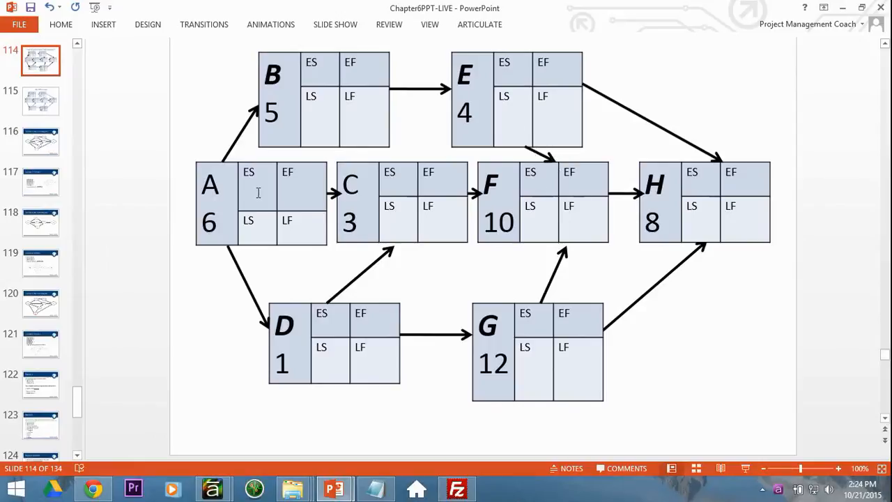
Fill activity A with early start 0 and early finish 6, and B with early finish 11.
{"action": "left_click", "coordinate": [262, 204]}
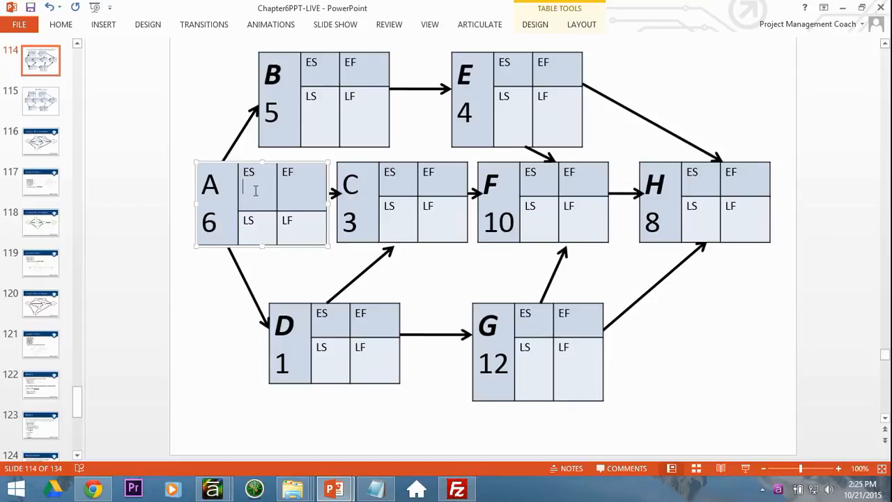
{"action": "type", "text": "0"}
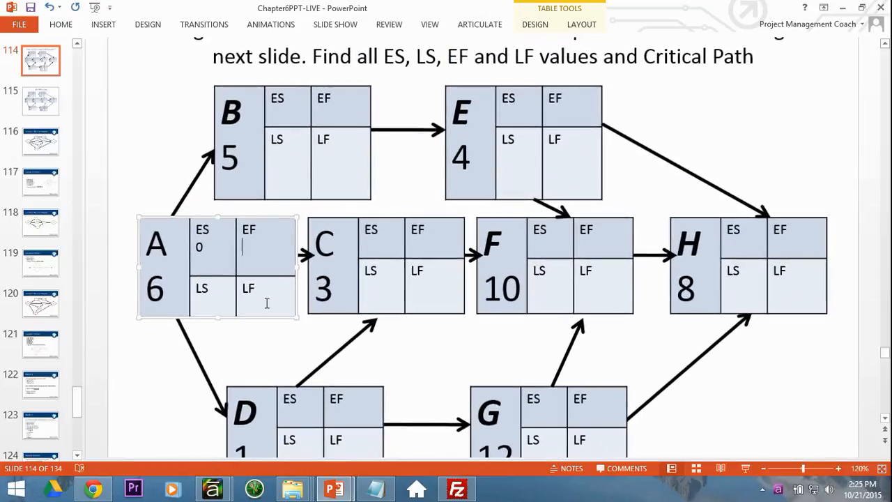
{"action": "type", "text": "6"}
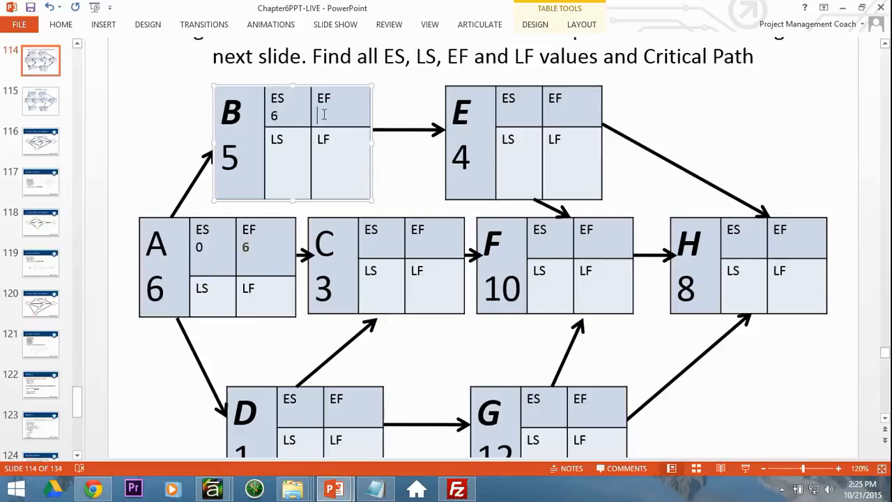
{"action": "type", "text": "11"}
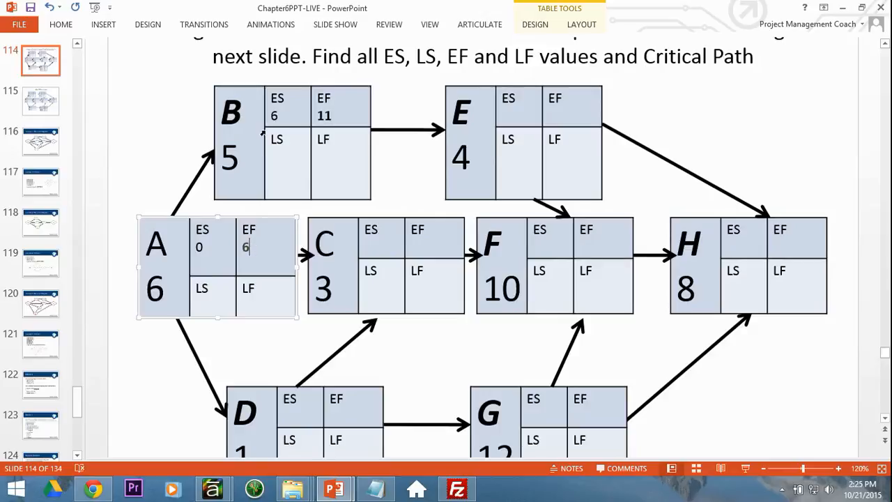
{"action": "mouse_move", "coordinate": [343, 111]}
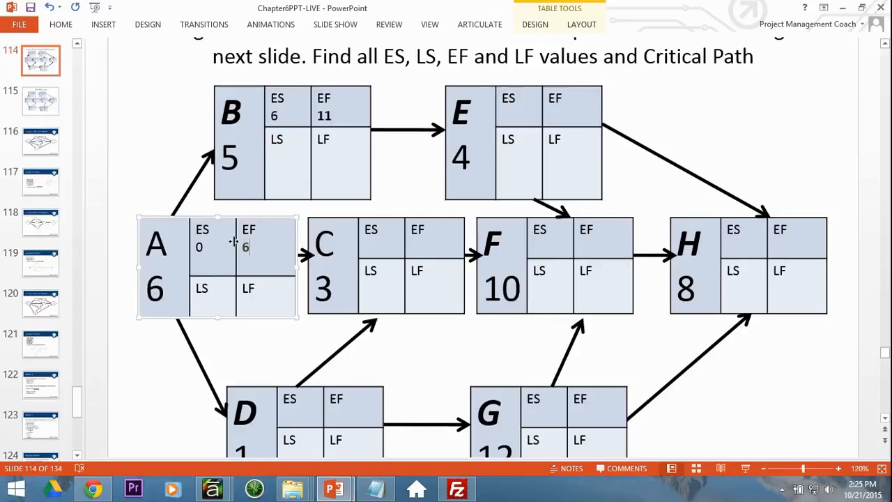
{"action": "mouse_move", "coordinate": [235, 248]}
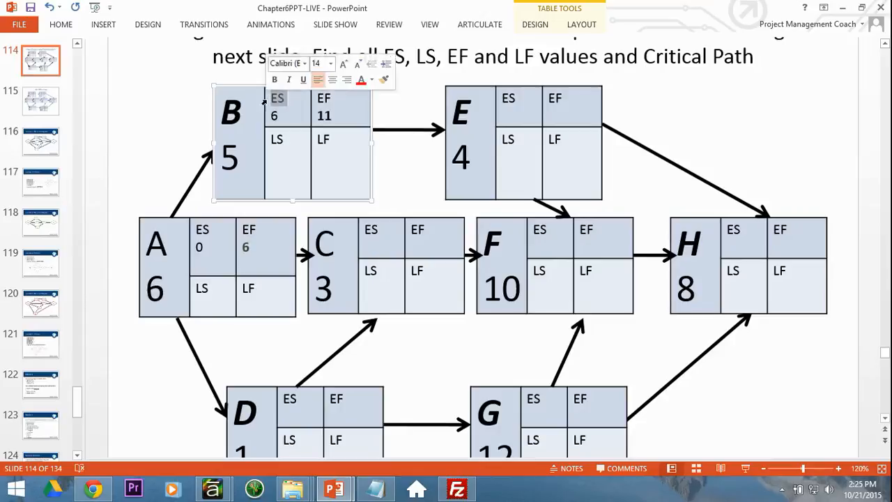
Check A's early finish value of 6 and move on to activity C's table.
{"action": "left_click", "coordinate": [268, 238]}
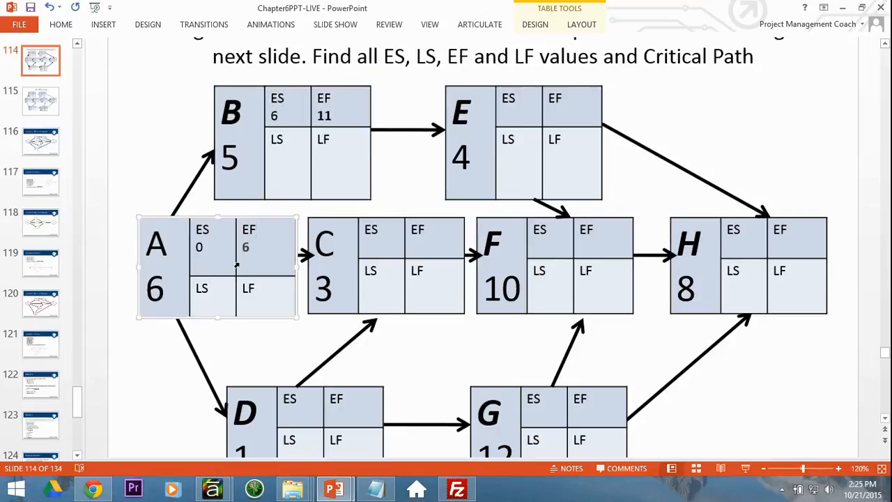
{"action": "double_click", "coordinate": [323, 244]}
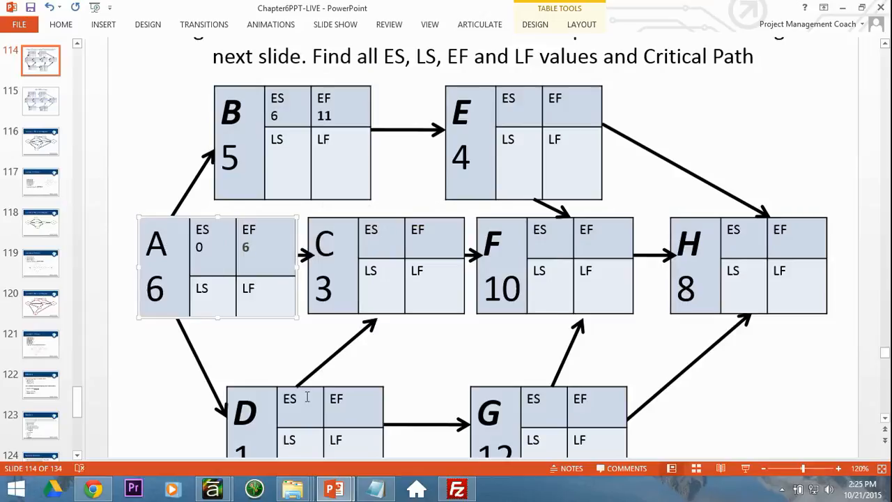
{"action": "left_click", "coordinate": [383, 251]}
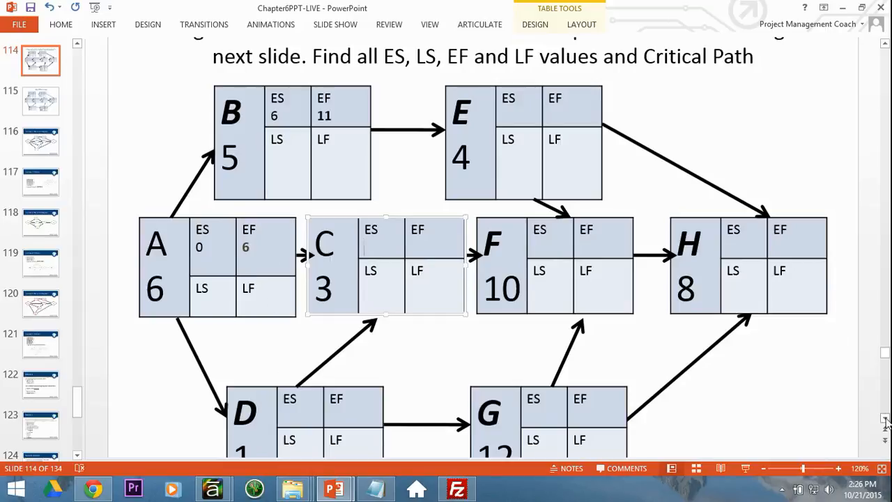
Give D early start 6 and finish 7, C early finish 10, and enlarge A's and D's finish values.
{"action": "scroll", "scroll_direction": "down", "scroll_amount": 3}
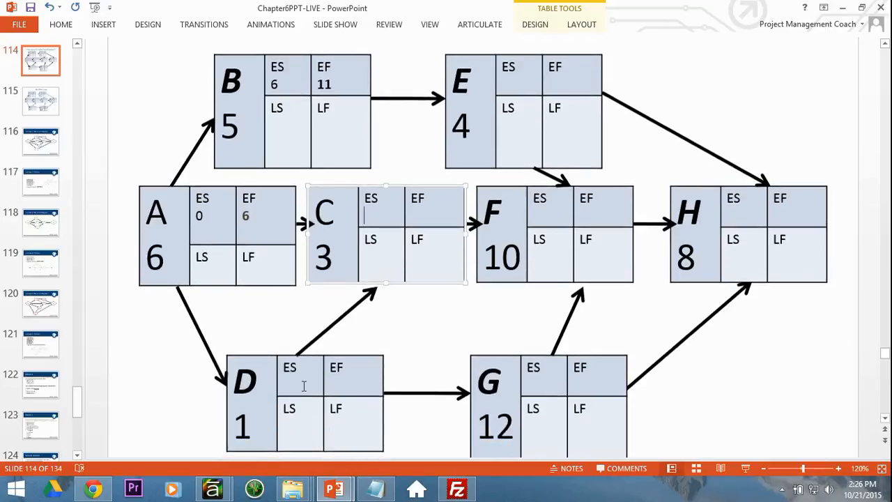
{"action": "left_click", "coordinate": [290, 377]}
{"action": "type", "text": "6"}
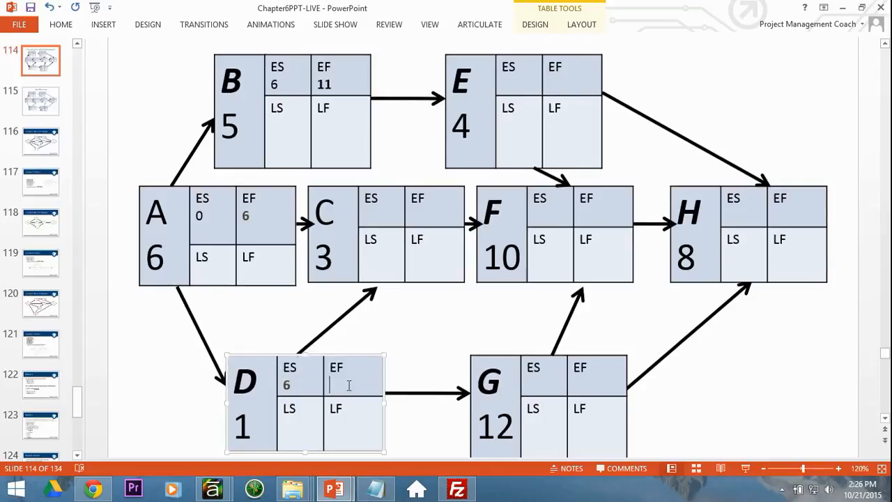
{"action": "type", "text": "7"}
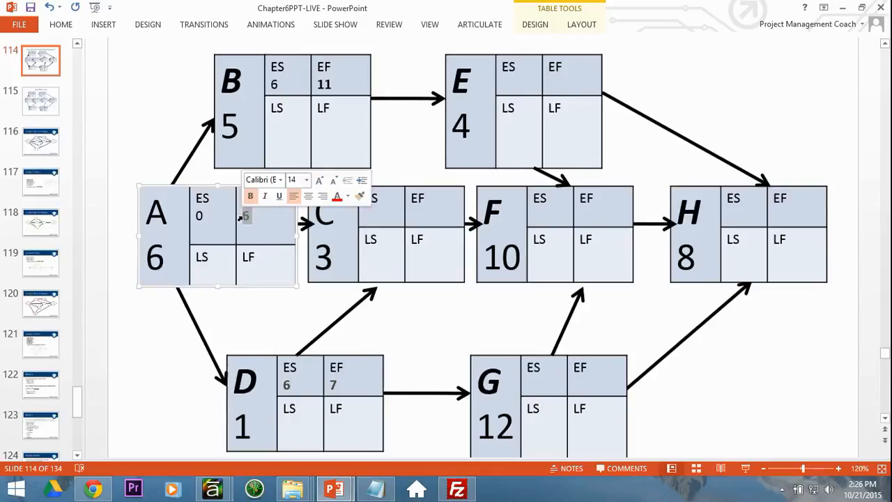
{"action": "left_click", "coordinate": [319, 180]}
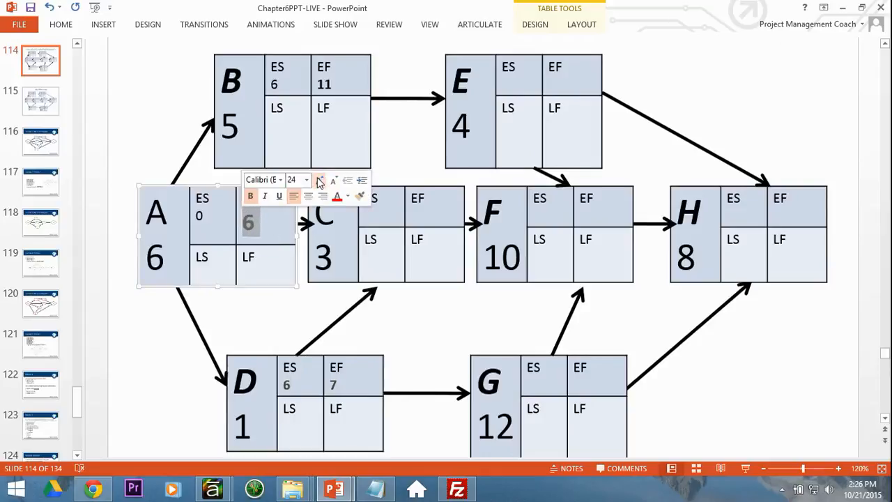
{"action": "left_click", "coordinate": [354, 384]}
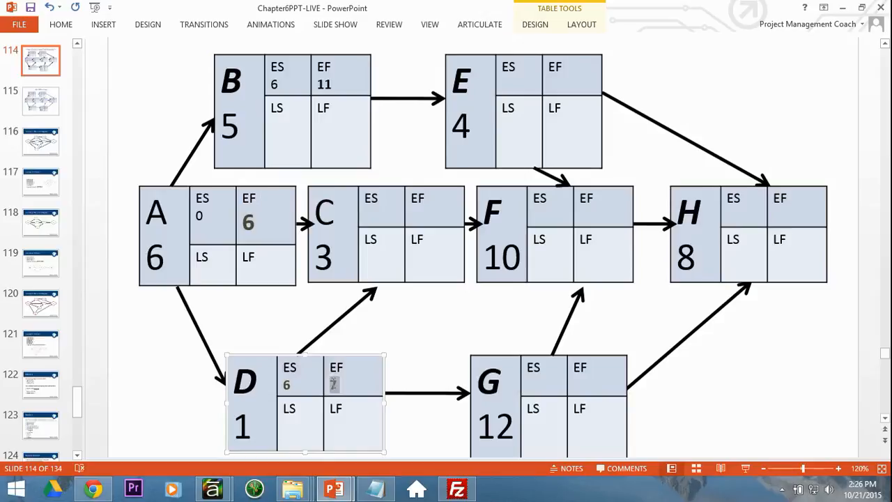
{"action": "right_click", "coordinate": [352, 383]}
{"action": "type", "text": "7"}
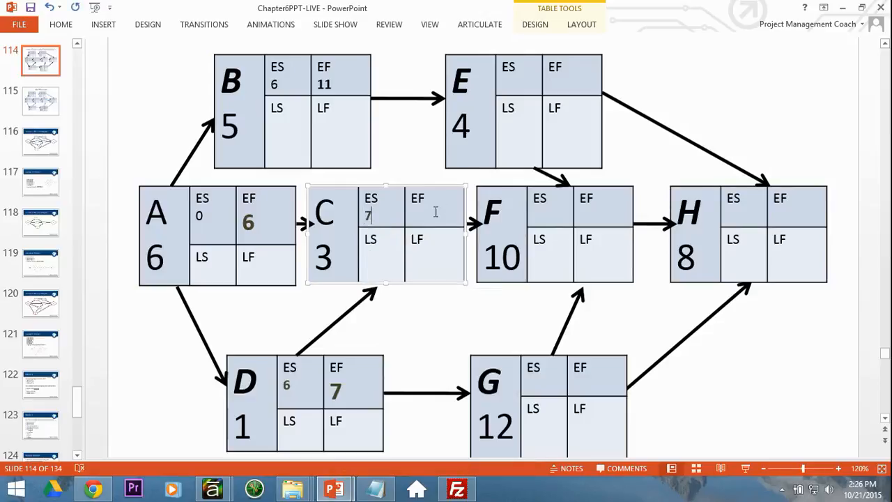
{"action": "type", "text": "10"}
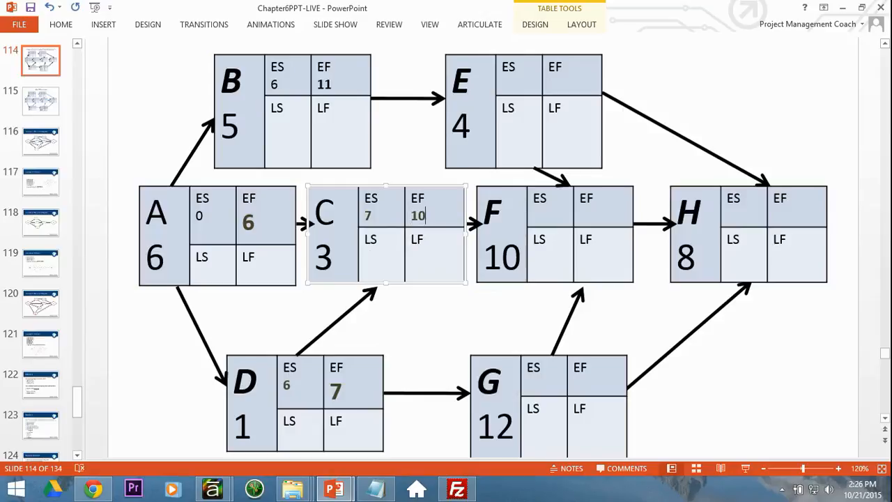
{"action": "mouse_move", "coordinate": [543, 212]}
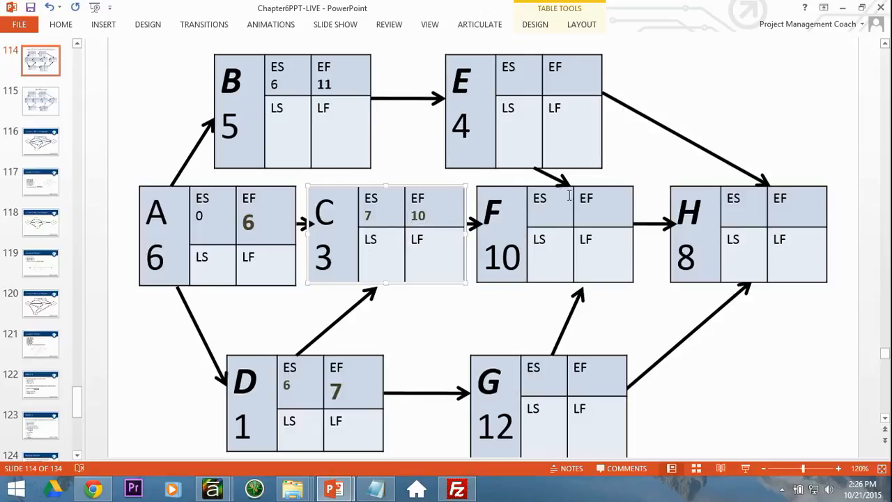
{"action": "mouse_move", "coordinate": [512, 81]}
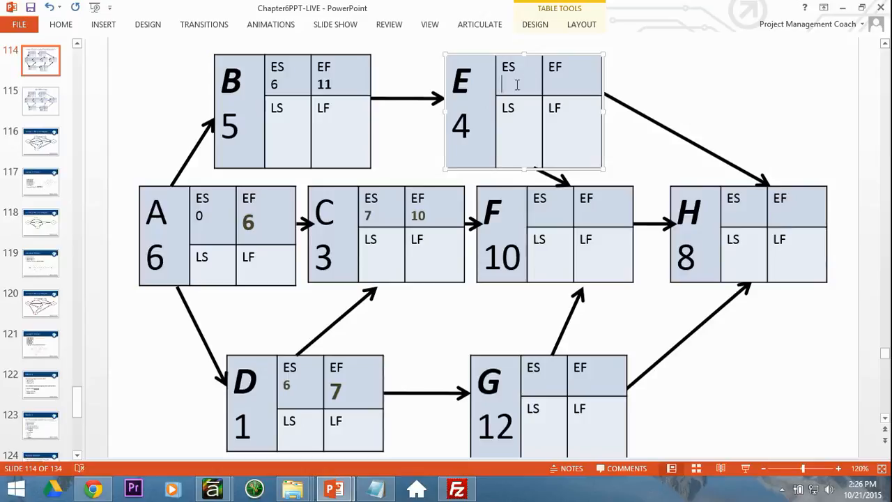
Give activity E early start 11 and early finish 15.
{"action": "type", "text": "11"}
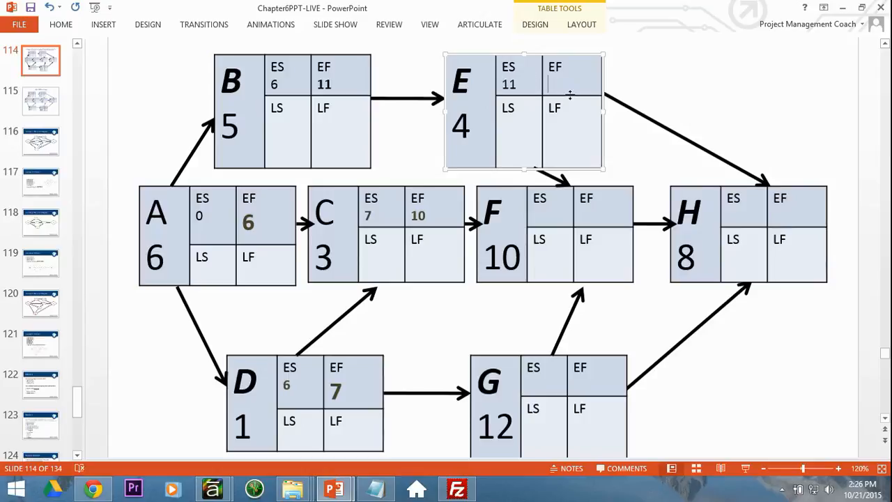
{"action": "type", "text": "15"}
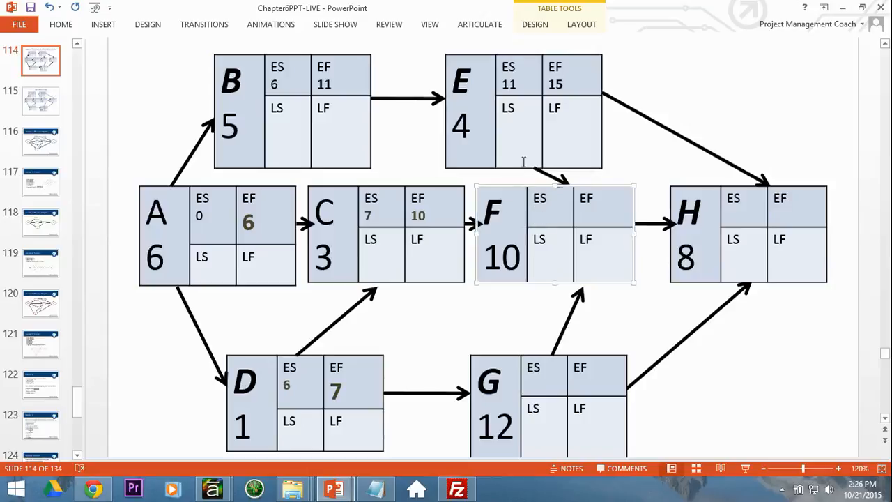
{"action": "mouse_move", "coordinate": [488, 193]}
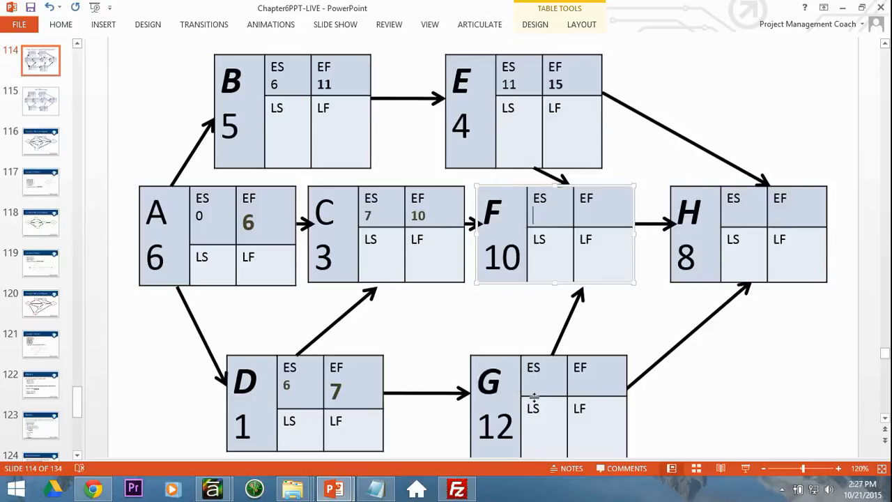
Give activity G early start 7 and early finish 19.
{"action": "left_click", "coordinate": [533, 388]}
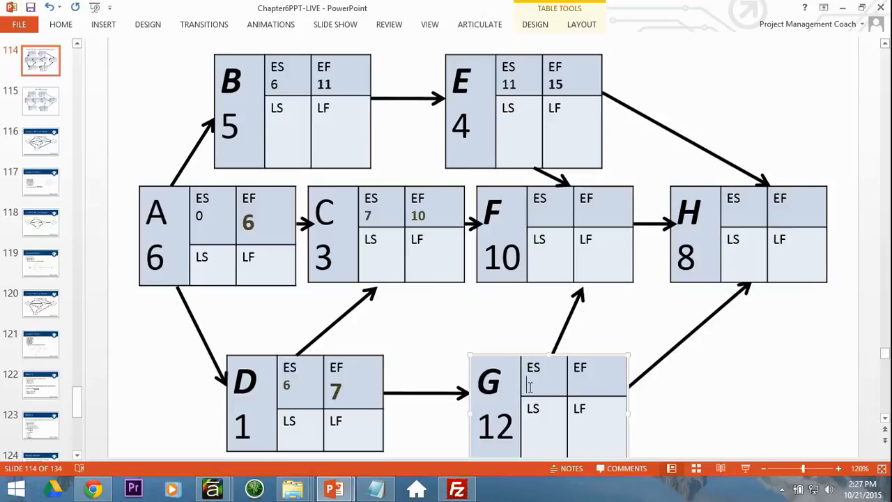
{"action": "type", "text": "7"}
{"action": "left_click", "coordinate": [597, 375]}
{"action": "type", "text": "1"}
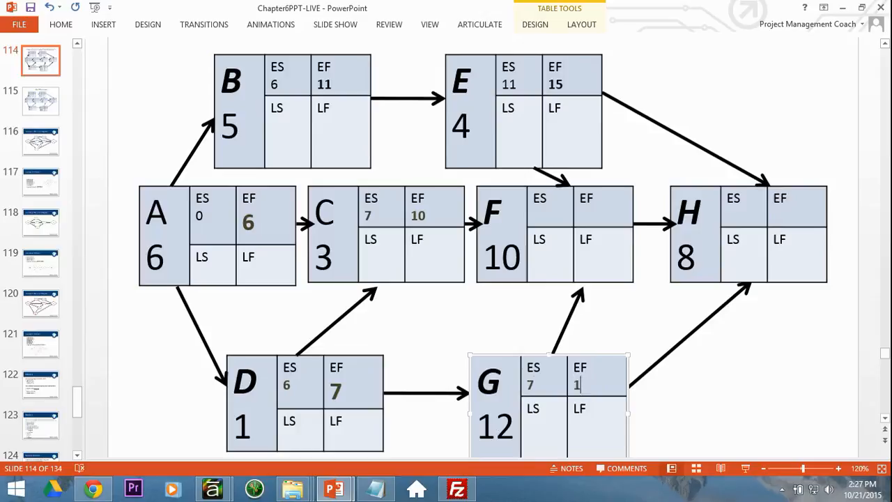
{"action": "type", "text": "9"}
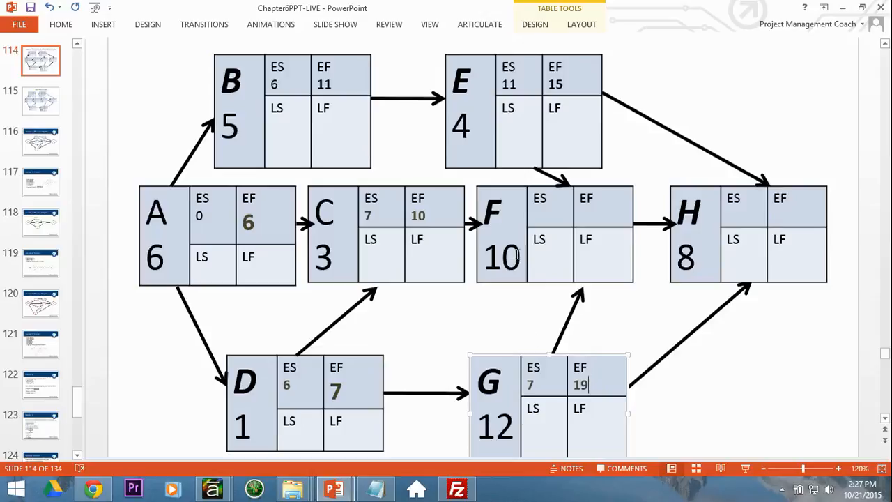
{"action": "mouse_move", "coordinate": [561, 84]}
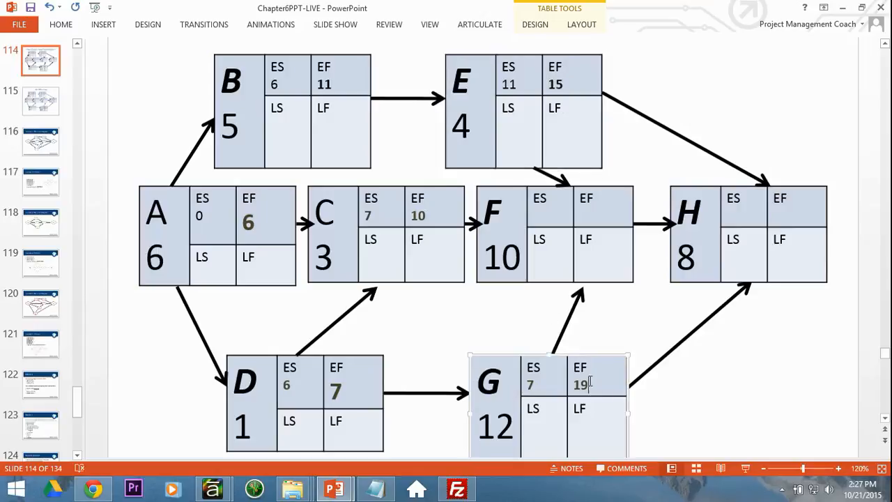
{"action": "left_click", "coordinate": [495, 234]}
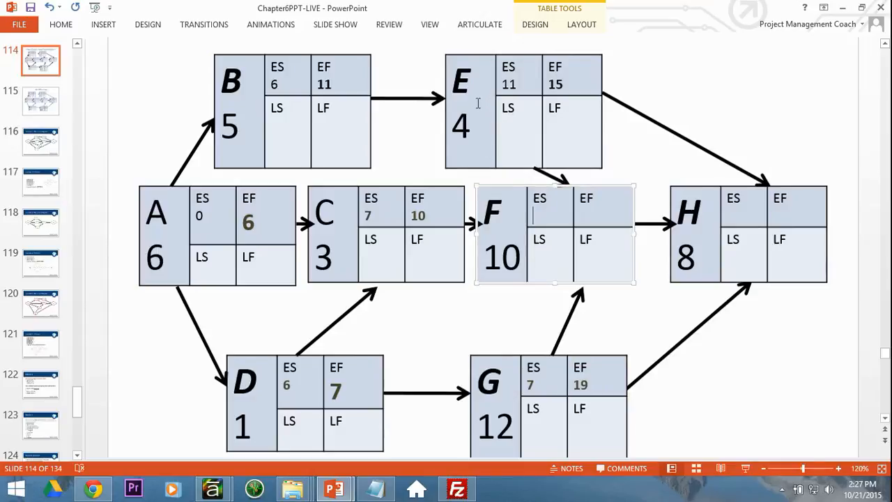
Give activity F early start 19 and early finish 29.
{"action": "left_click", "coordinate": [581, 385]}
{"action": "type", "text": "1"}
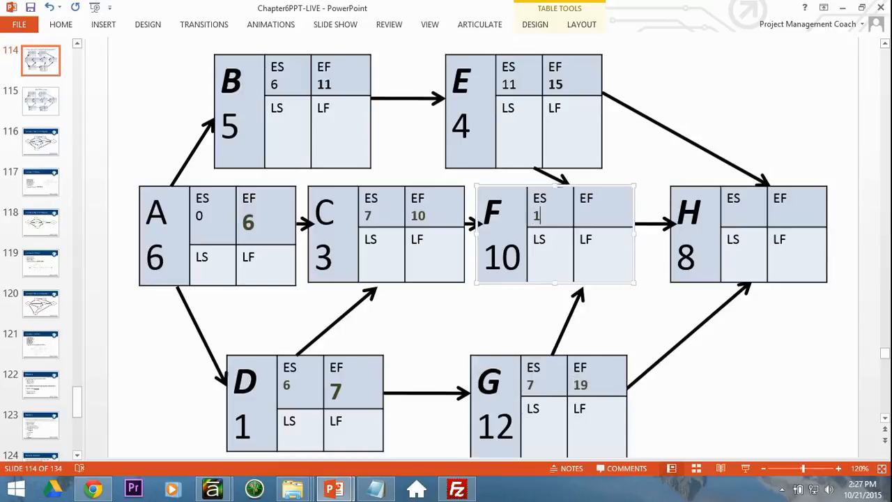
{"action": "type", "text": "9"}
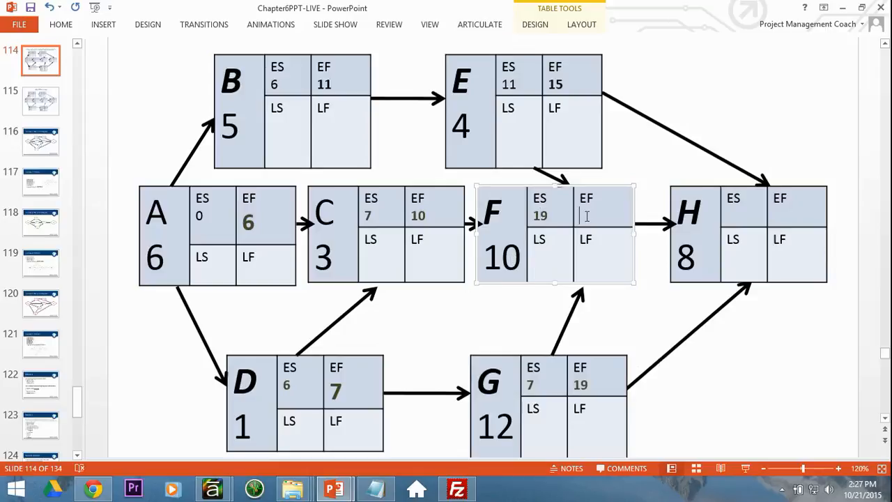
{"action": "type", "text": "29"}
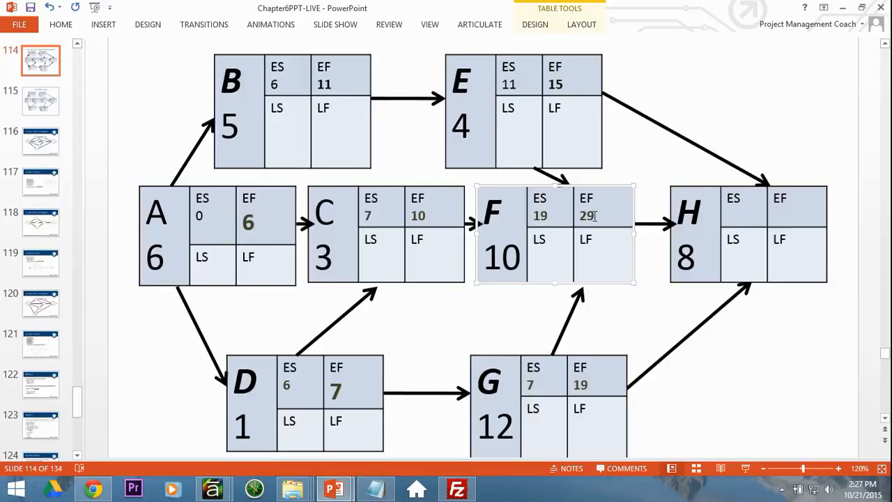
{"action": "left_click", "coordinate": [555, 75]}
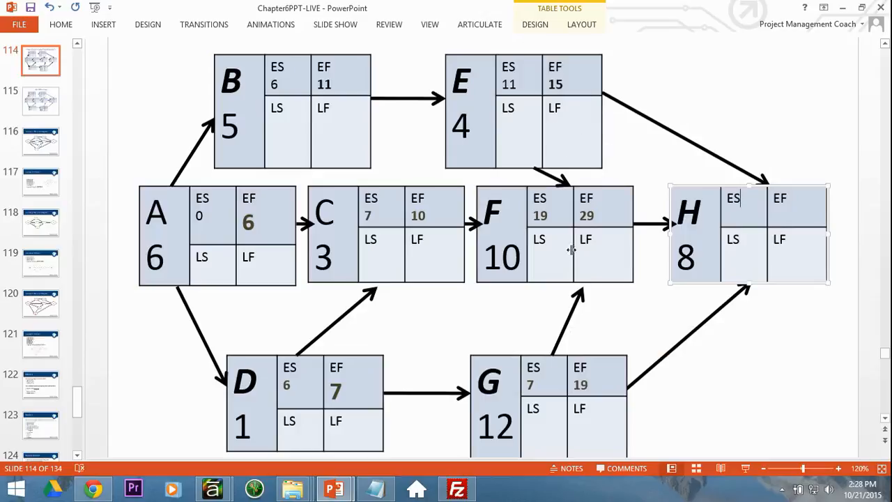
{"action": "mouse_move", "coordinate": [592, 368]}
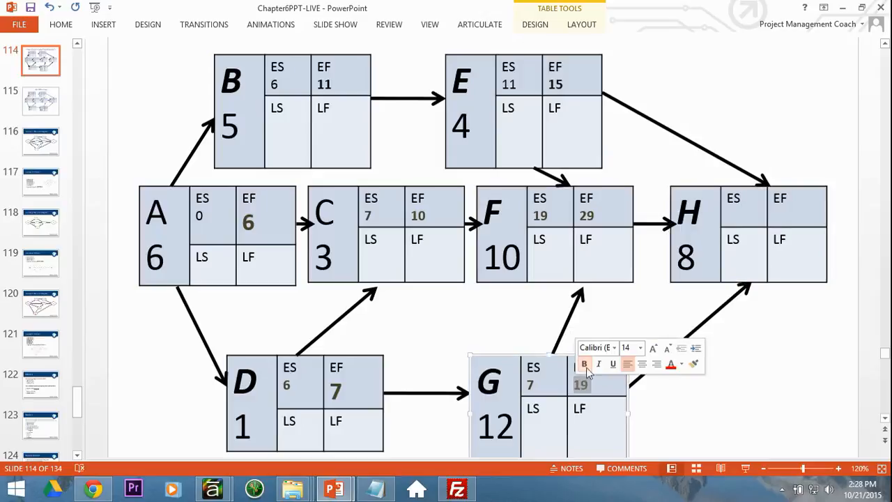
Compare predecessors G and F, then give H early start 29 and early finish 37.
{"action": "left_click", "coordinate": [683, 276]}
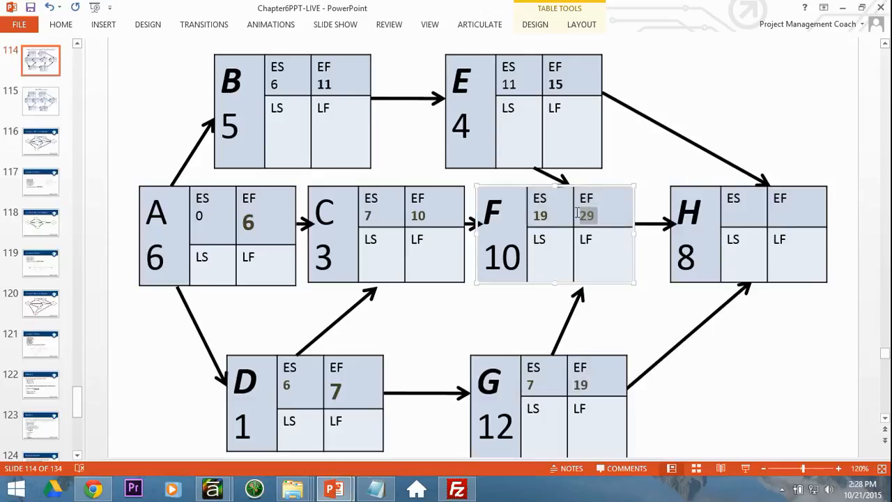
{"action": "left_click", "coordinate": [600, 215]}
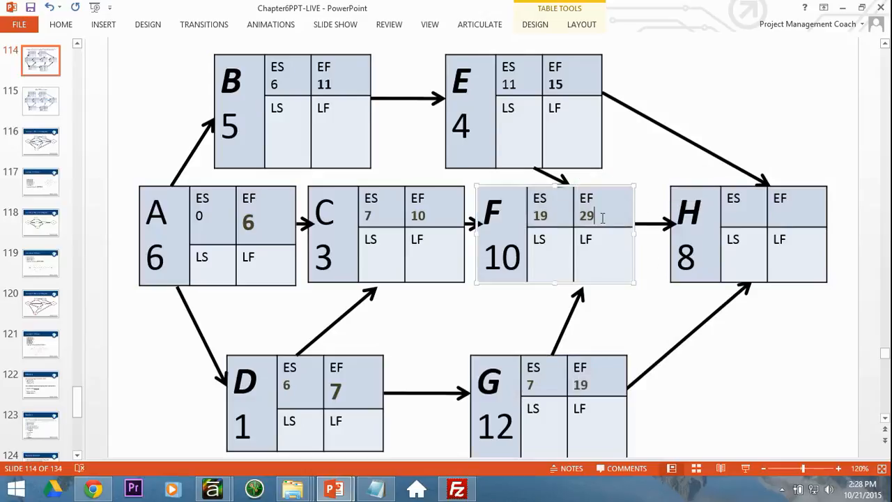
{"action": "left_click", "coordinate": [745, 209]}
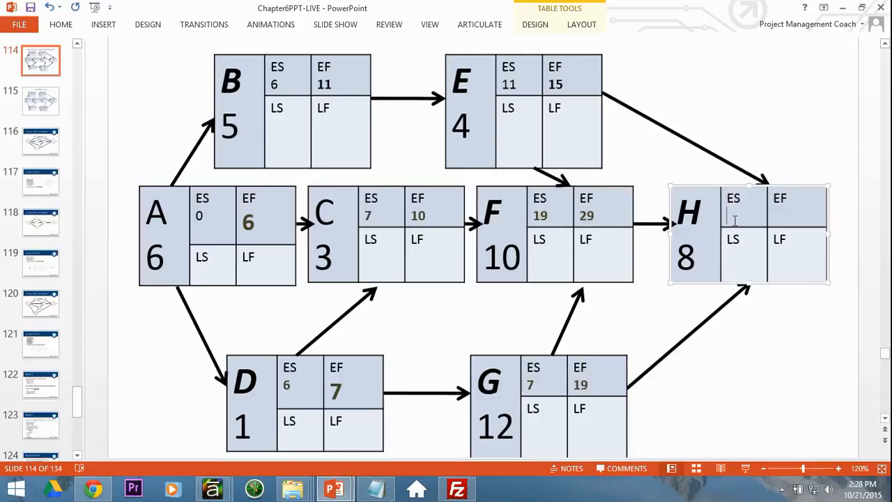
{"action": "type", "text": "29"}
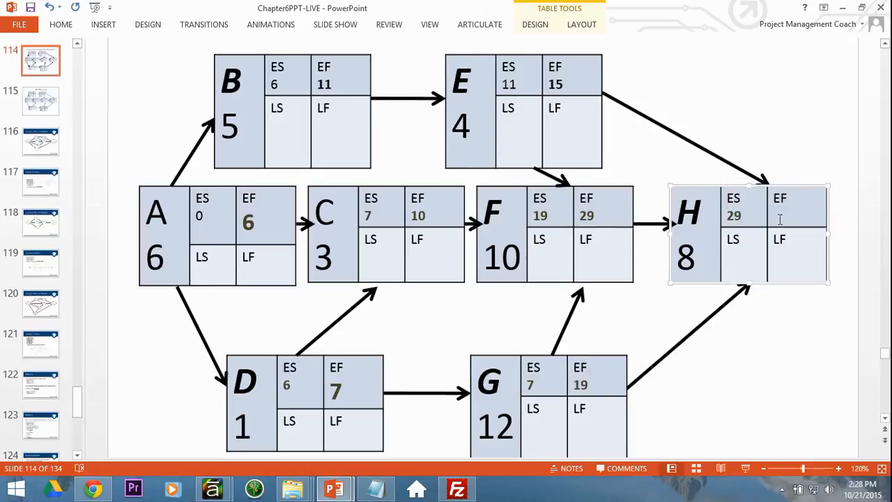
{"action": "type", "text": "37"}
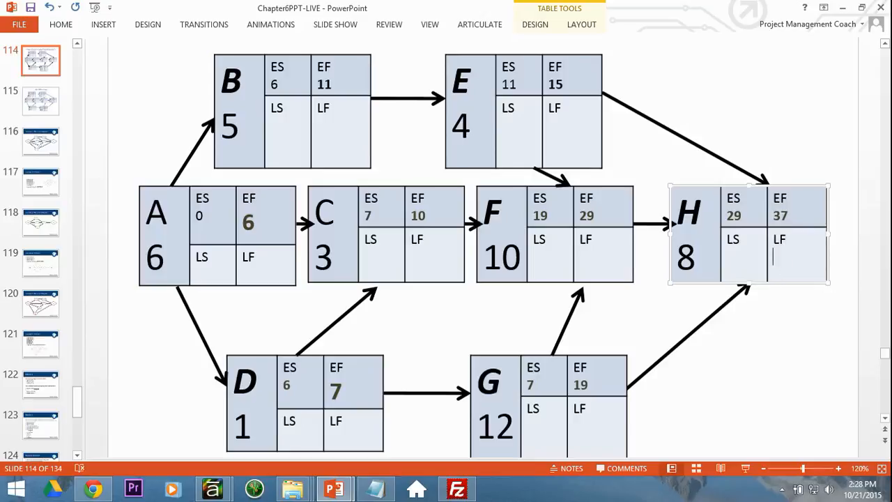
Give activity H late finish 37 and late start 29 to begin the backward pass.
{"action": "type", "text": "37"}
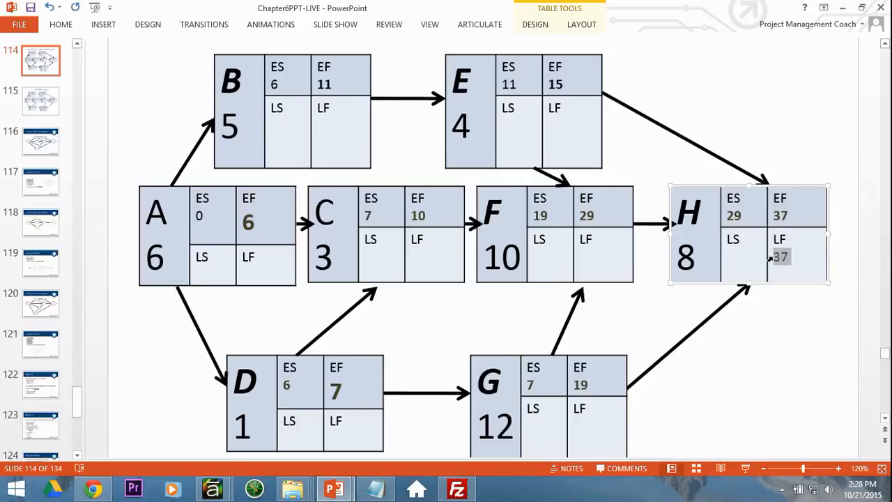
{"action": "left_click", "coordinate": [788, 257]}
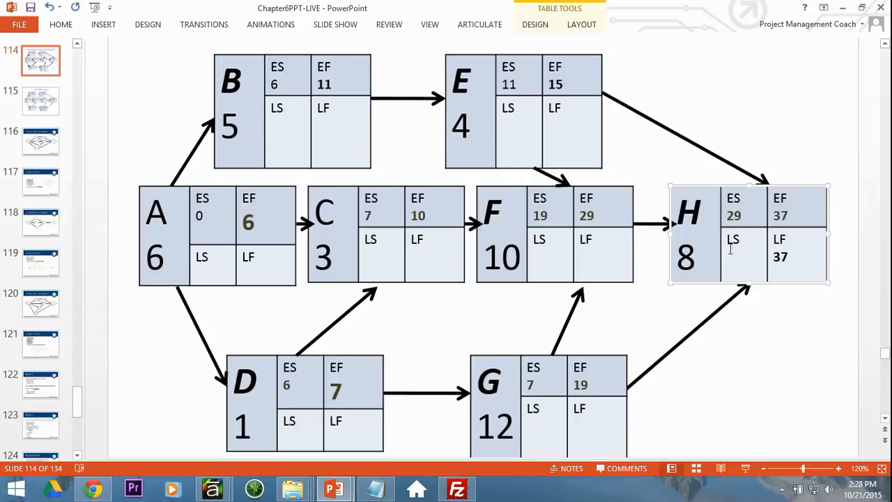
{"action": "mouse_move", "coordinate": [801, 261]}
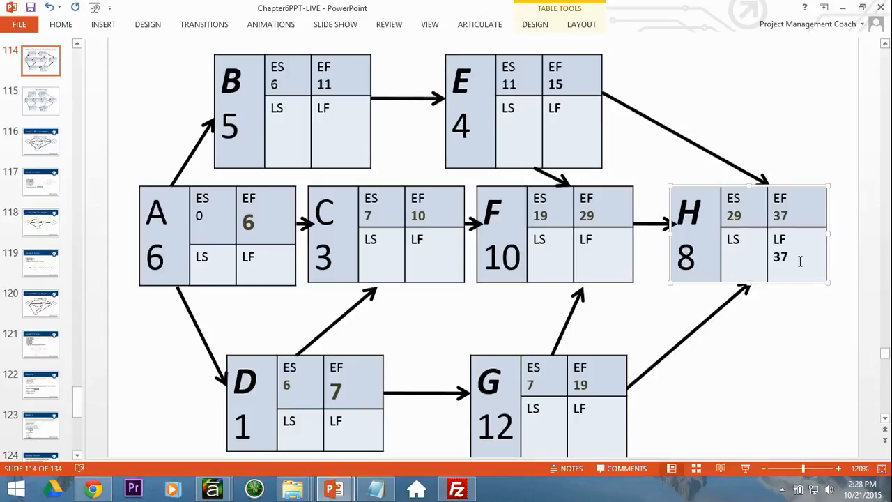
{"action": "mouse_move", "coordinate": [732, 263]}
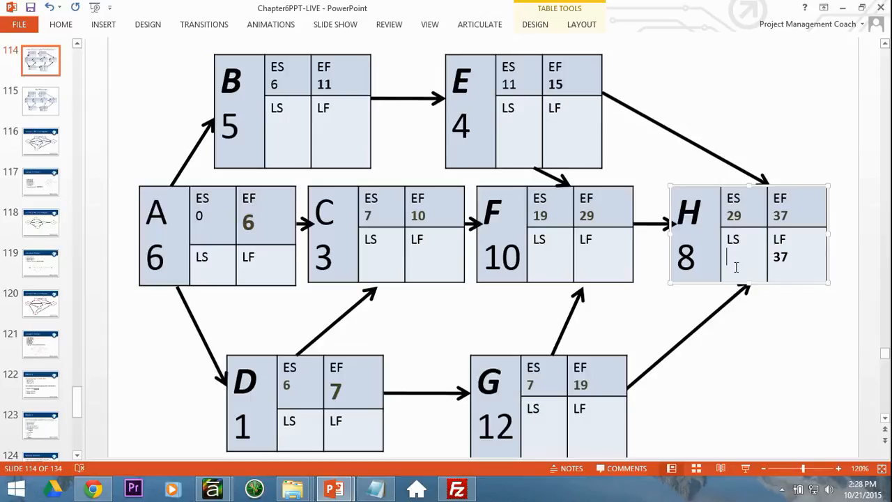
{"action": "type", "text": "29"}
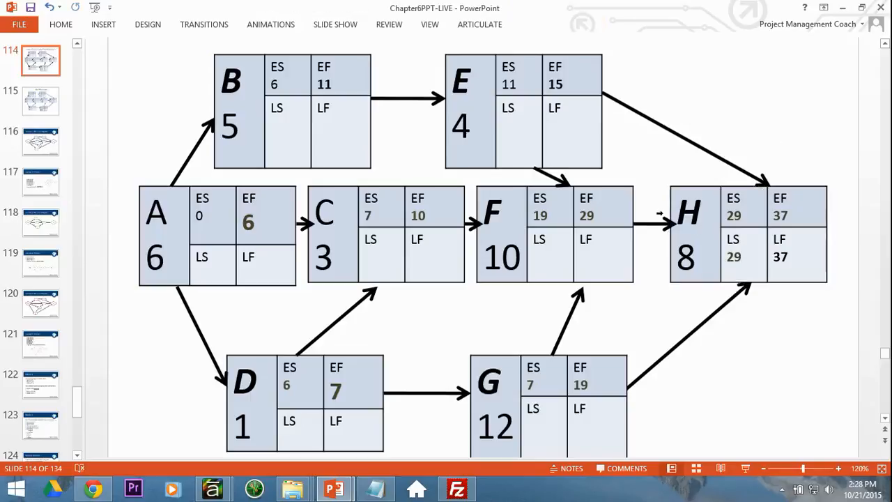
{"action": "mouse_move", "coordinate": [658, 230]}
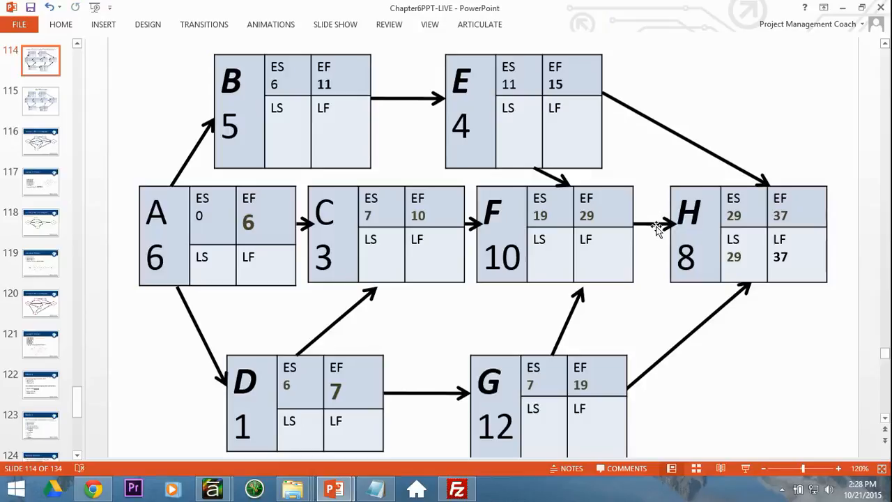
{"action": "mouse_move", "coordinate": [550, 116]}
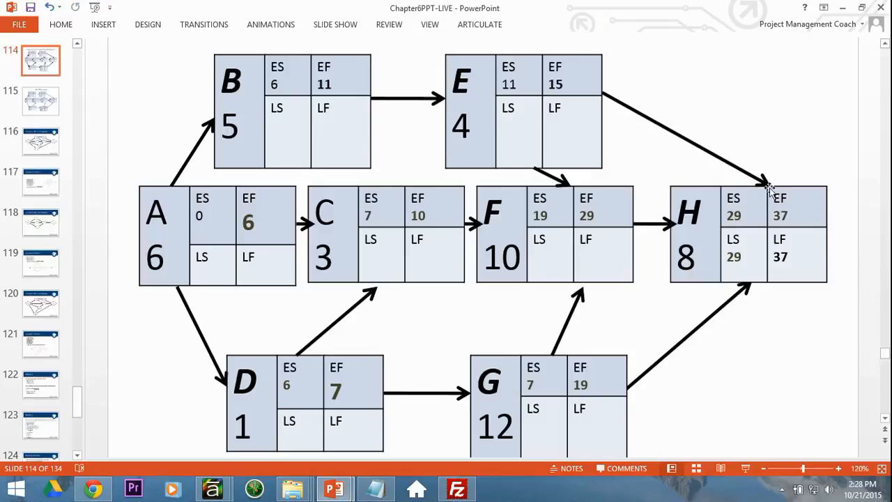
{"action": "mouse_move", "coordinate": [586, 202]}
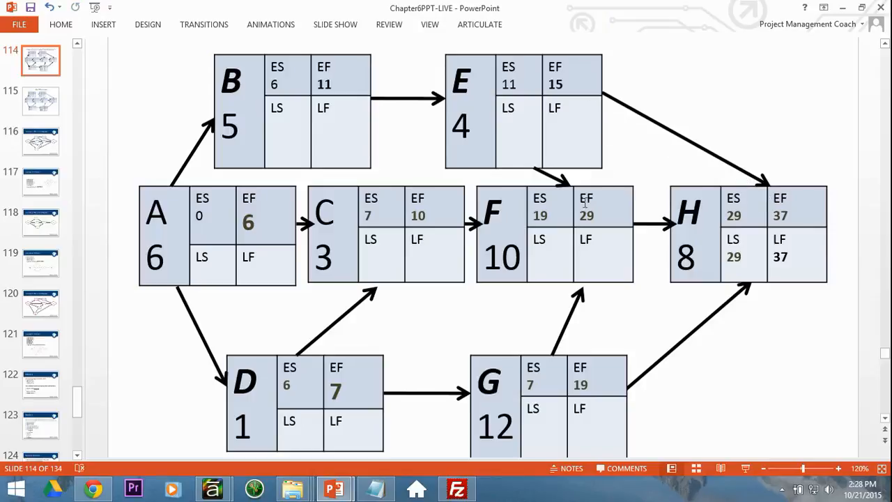
{"action": "mouse_move", "coordinate": [712, 176]}
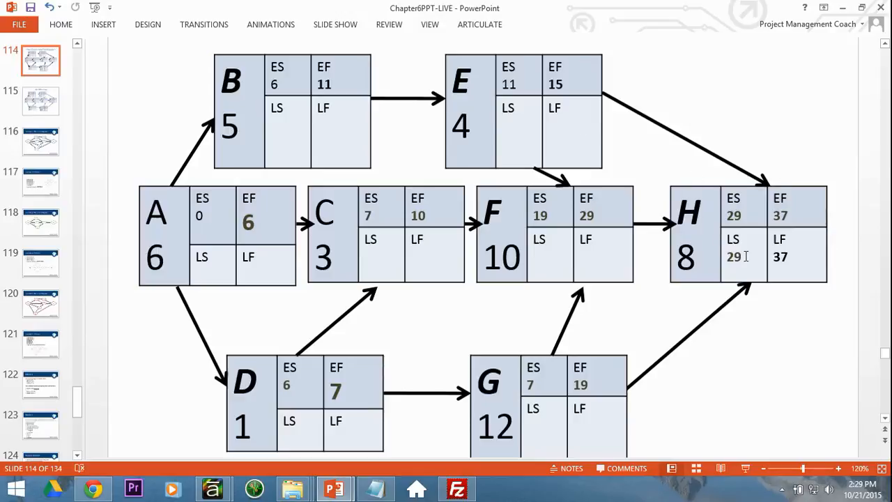
Trace H's late start 29 back to predecessors F, E and G.
{"action": "left_click", "coordinate": [733, 251]}
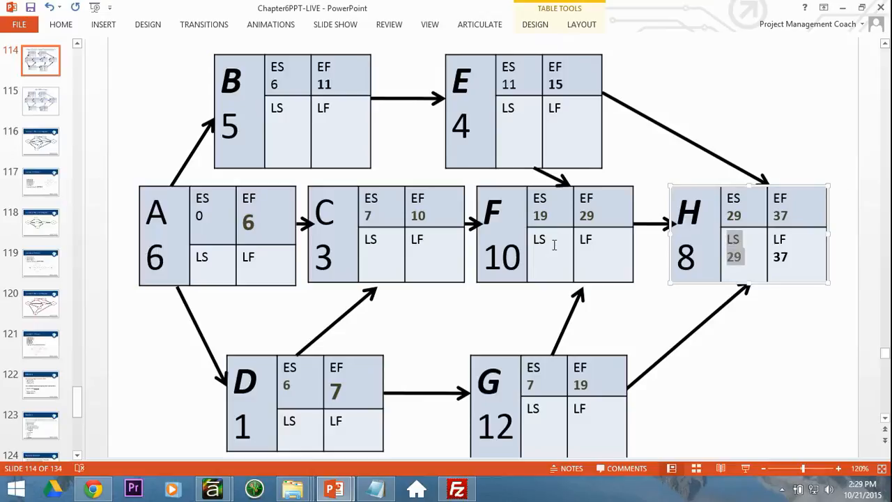
{"action": "left_click", "coordinate": [538, 239]}
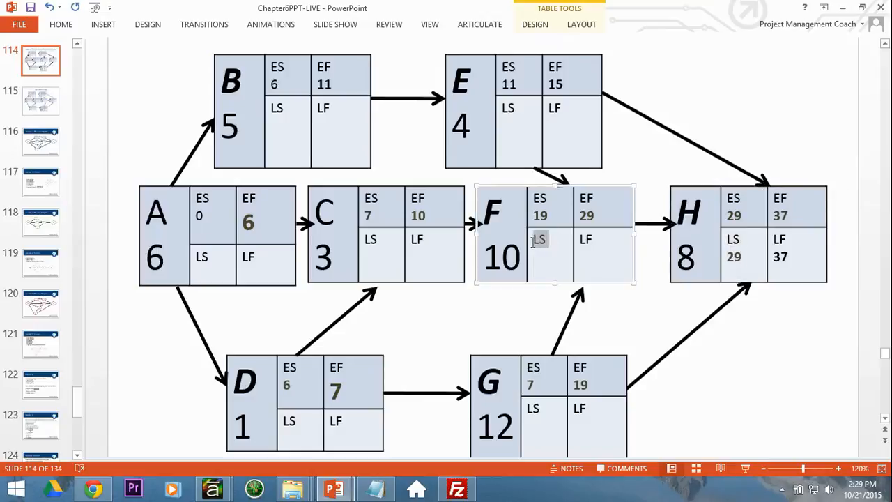
{"action": "left_click", "coordinate": [460, 79]}
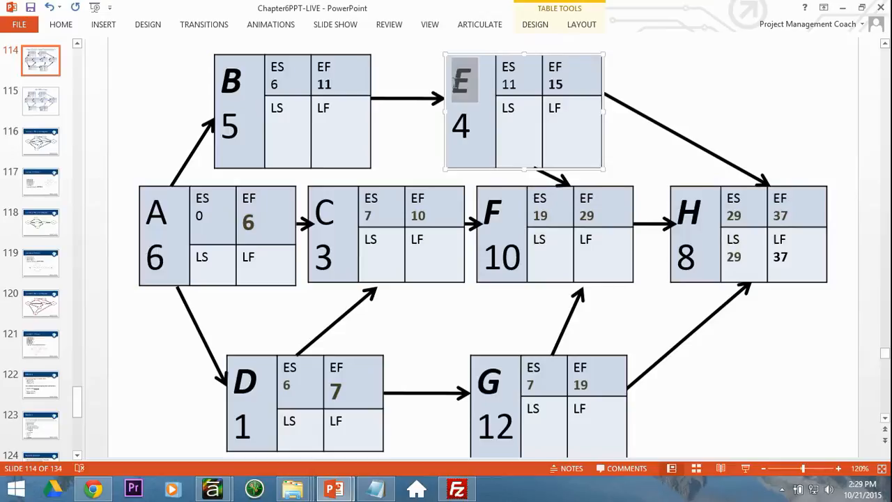
{"action": "left_click", "coordinate": [495, 382]}
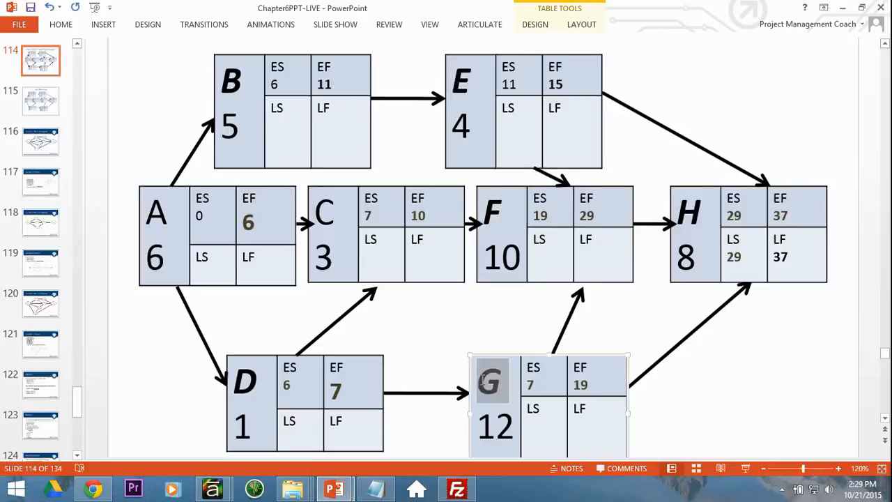
{"action": "left_click", "coordinate": [733, 240]}
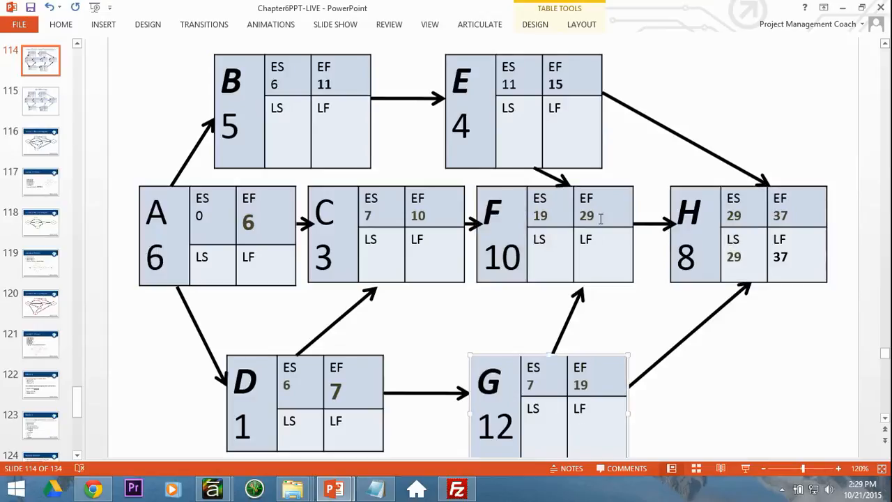
Fill late values for F (19, 29), E (15, 19) and G (7, 19), and B's late finish 15.
{"action": "left_click", "coordinate": [602, 258]}
{"action": "type", "text": "1"}
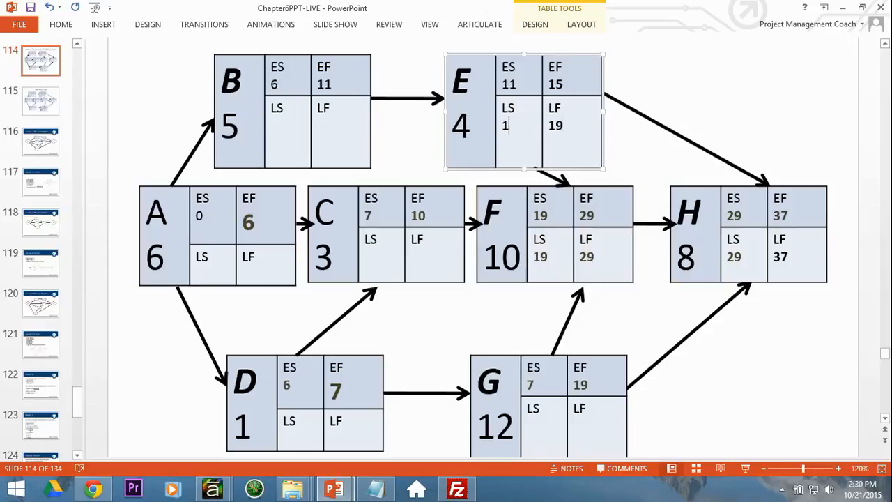
{"action": "type", "text": "5"}
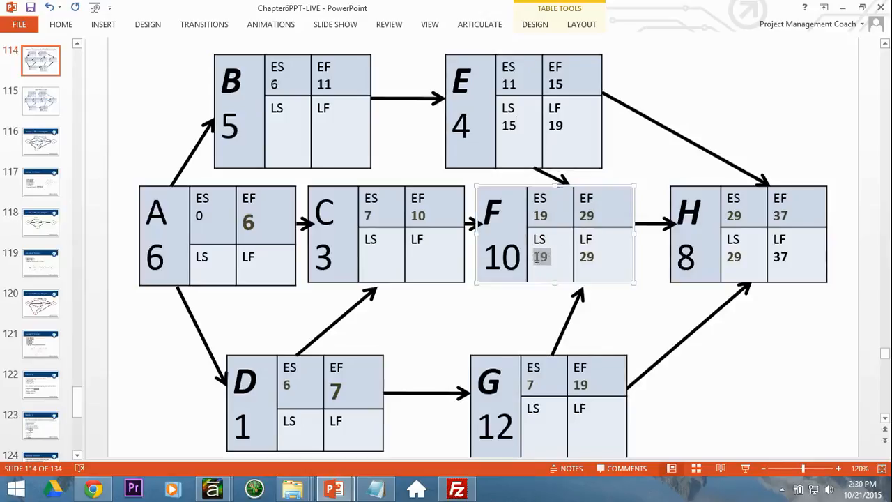
{"action": "left_click", "coordinate": [733, 257]}
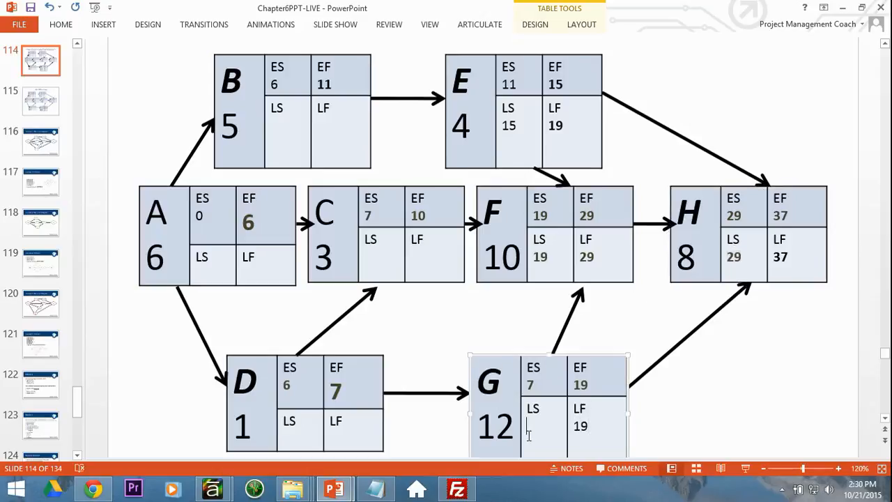
{"action": "type", "text": "7"}
{"action": "left_click", "coordinate": [342, 131]}
{"action": "type", "text": "15"}
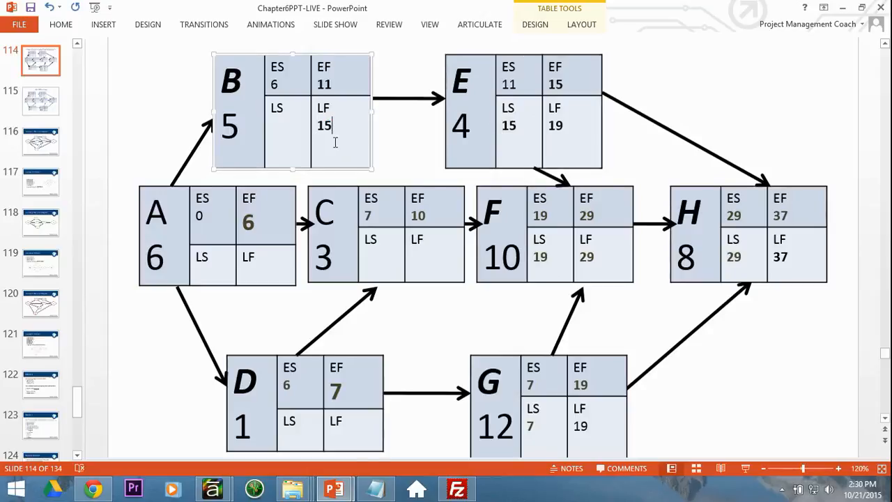
Give B late start 10, C late start 16 and finish 19, and D late finish 7.
{"action": "double_click", "coordinate": [324, 125]}
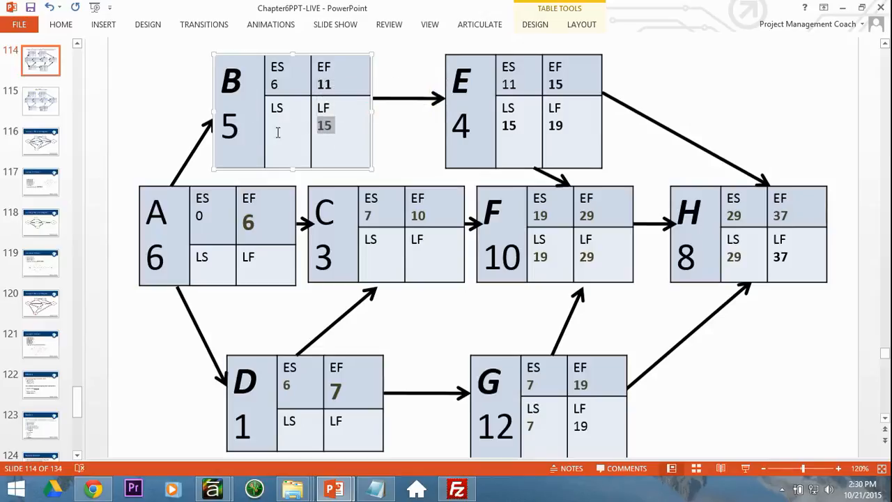
{"action": "type", "text": "10"}
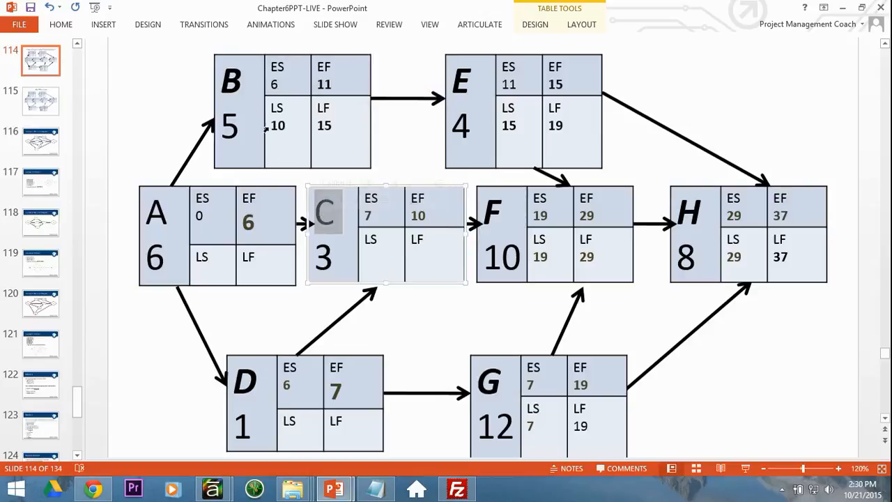
{"action": "double_click", "coordinate": [244, 379]}
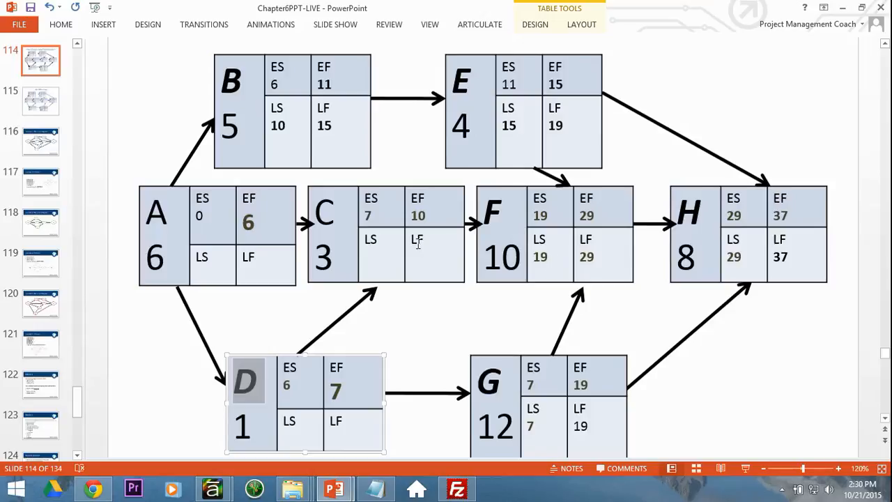
{"action": "left_click", "coordinate": [541, 257]}
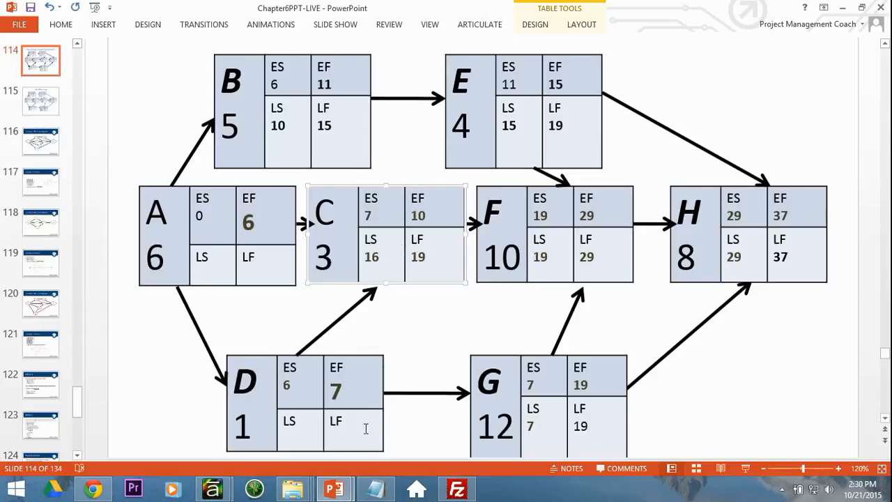
{"action": "left_click", "coordinate": [532, 425]}
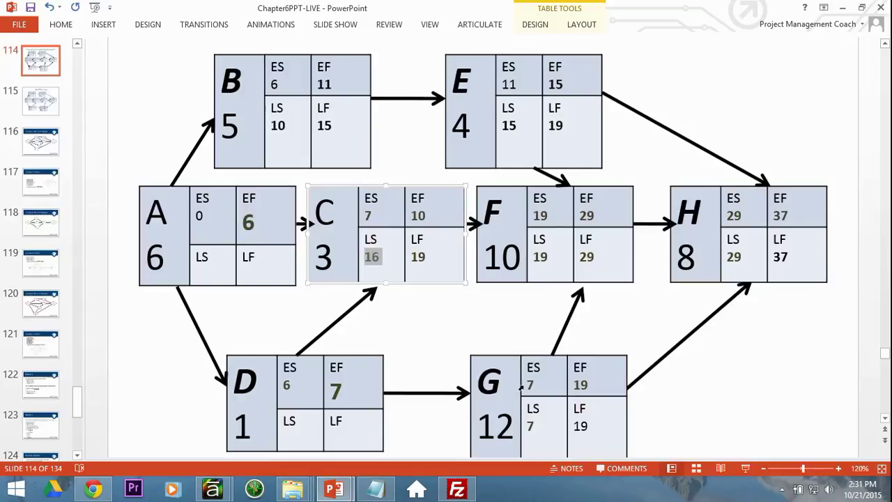
{"action": "left_click", "coordinate": [530, 427]}
{"action": "type", "text": "7"}
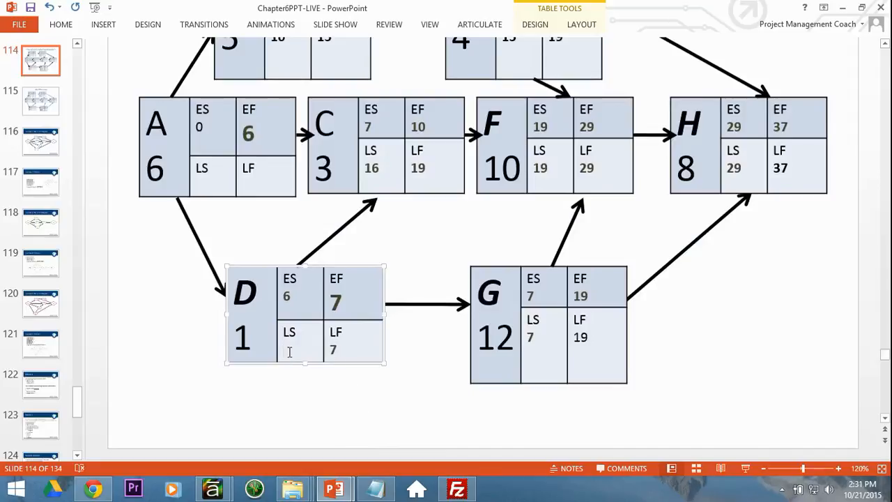
Give D late start 6 and A late start 0 and late finish 6, completing every table.
{"action": "type", "text": "6"}
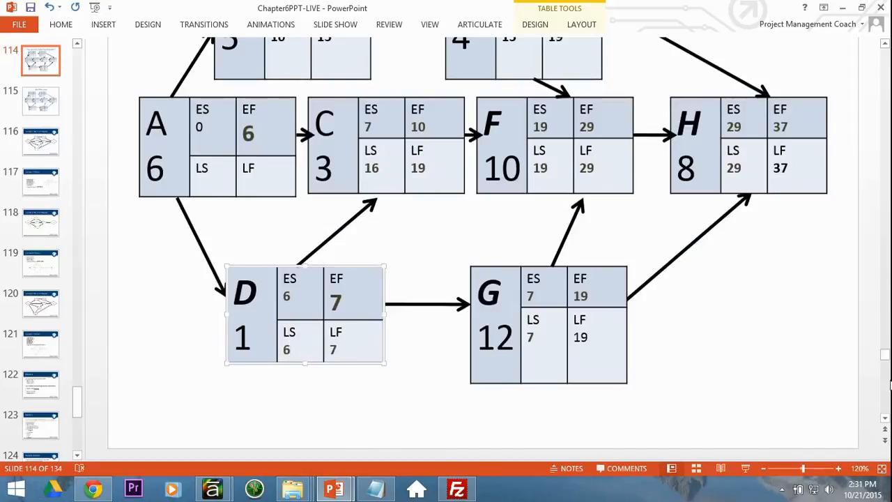
{"action": "scroll", "scroll_direction": "down", "scroll_amount": 3}
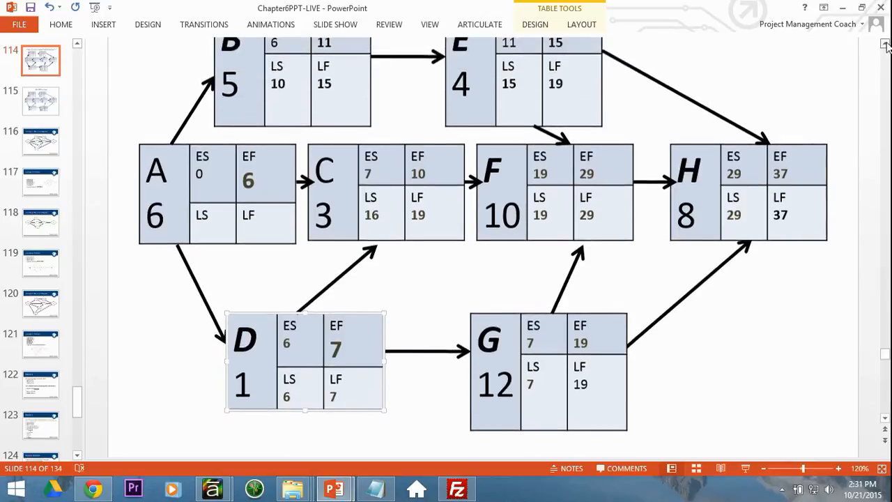
{"action": "scroll", "scroll_direction": "up", "scroll_amount": 3}
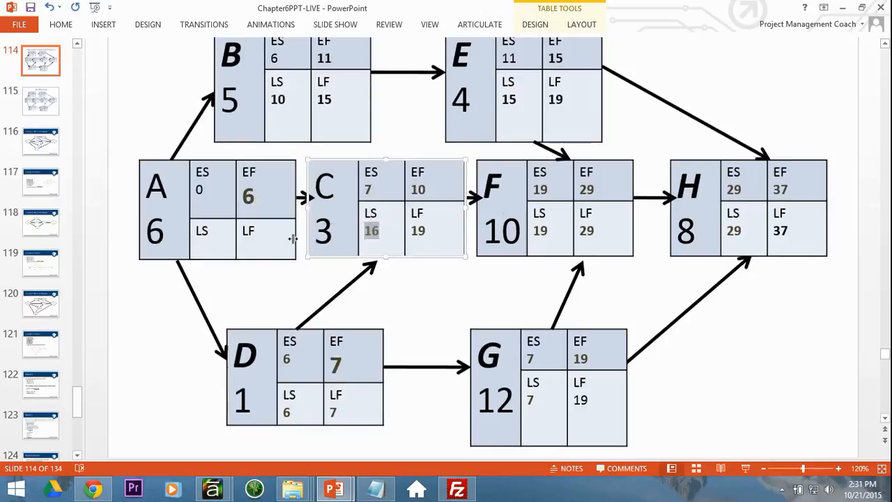
{"action": "left_click", "coordinate": [265, 248]}
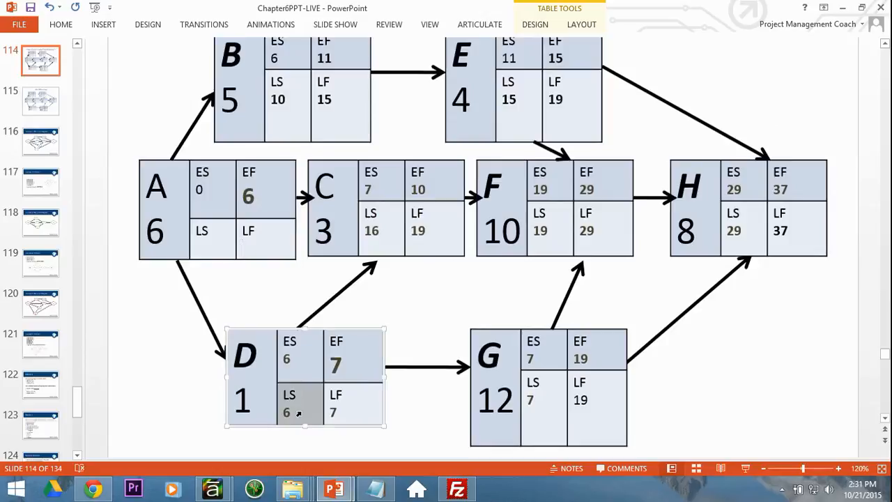
{"action": "left_click", "coordinate": [265, 244]}
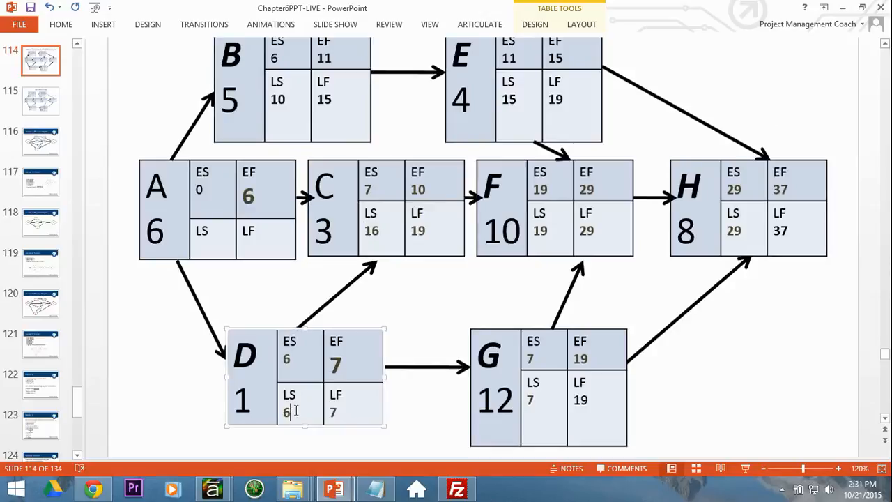
{"action": "left_click", "coordinate": [268, 248]}
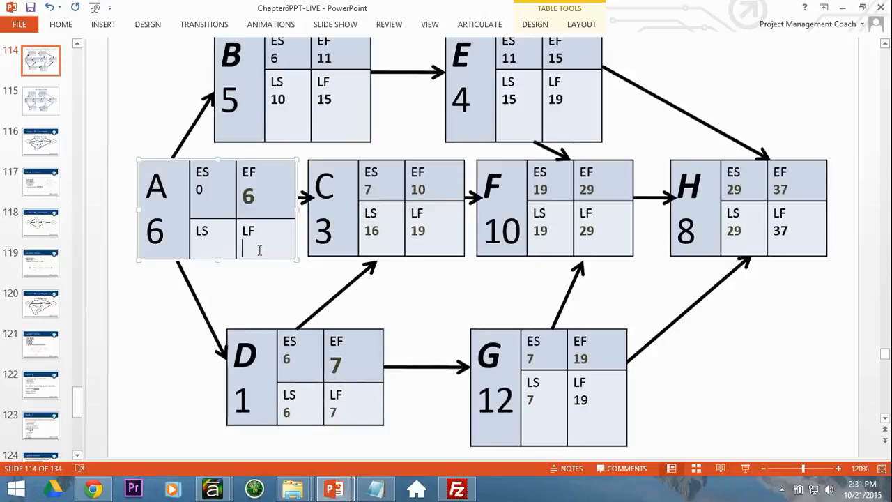
{"action": "type", "text": "6"}
{"action": "left_click", "coordinate": [213, 238]}
{"action": "type", "text": "0"}
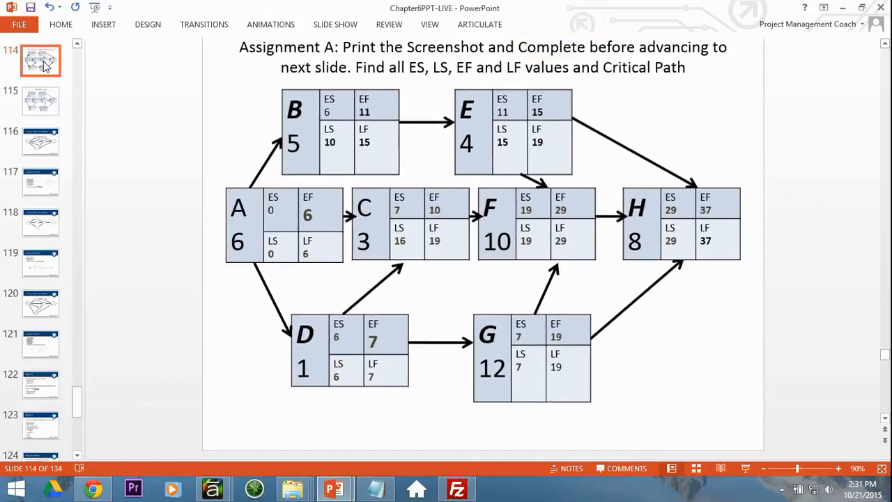
{"action": "left_click", "coordinate": [40, 101]}
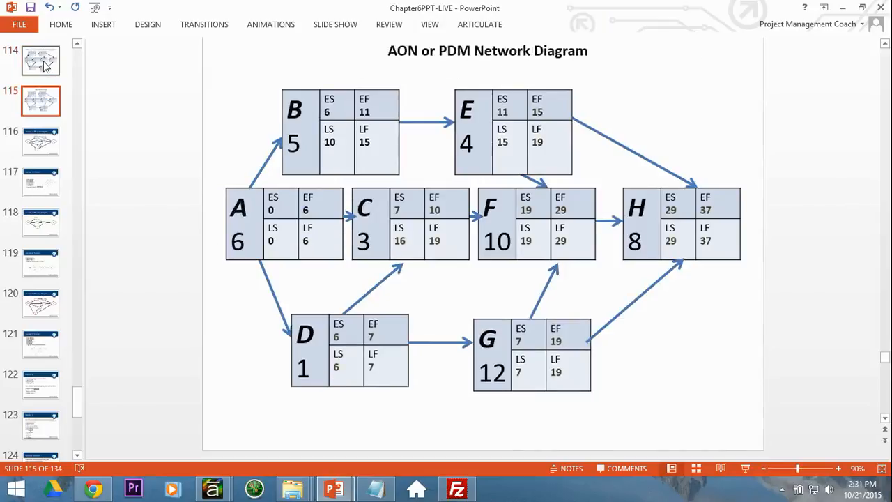
{"action": "left_click", "coordinate": [39, 61]}
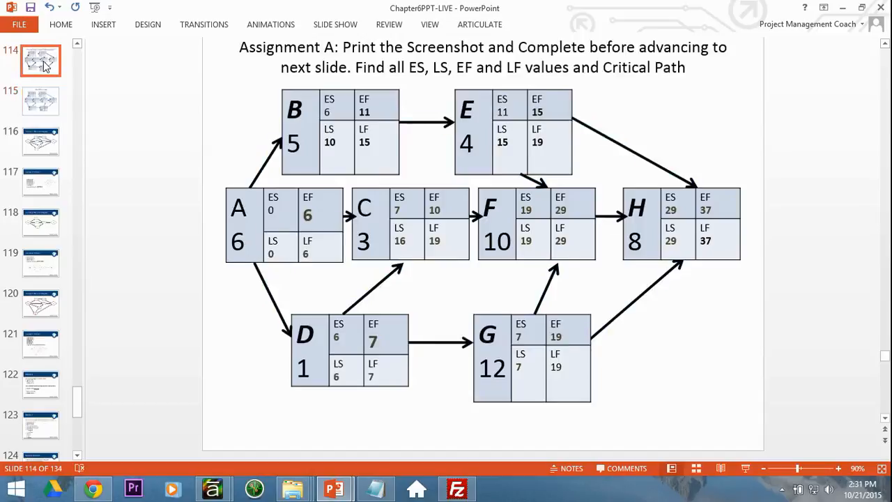
{"action": "mouse_move", "coordinate": [166, 93]}
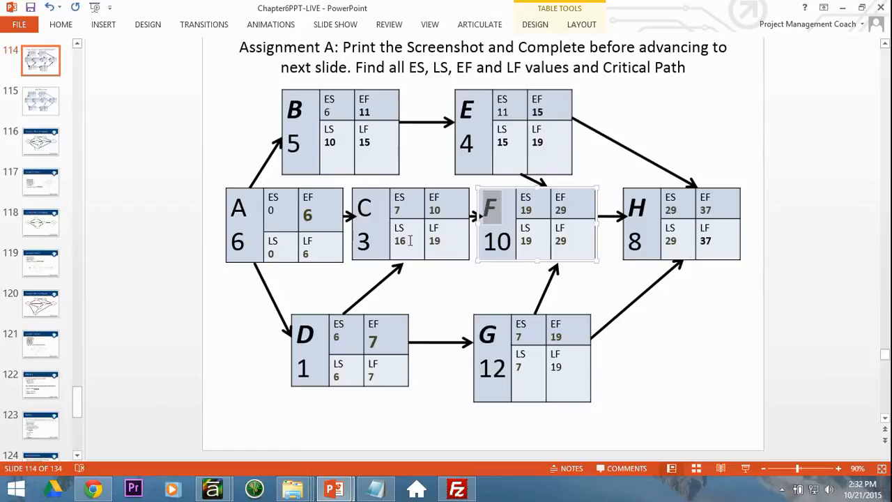
{"action": "left_click", "coordinate": [188, 257]}
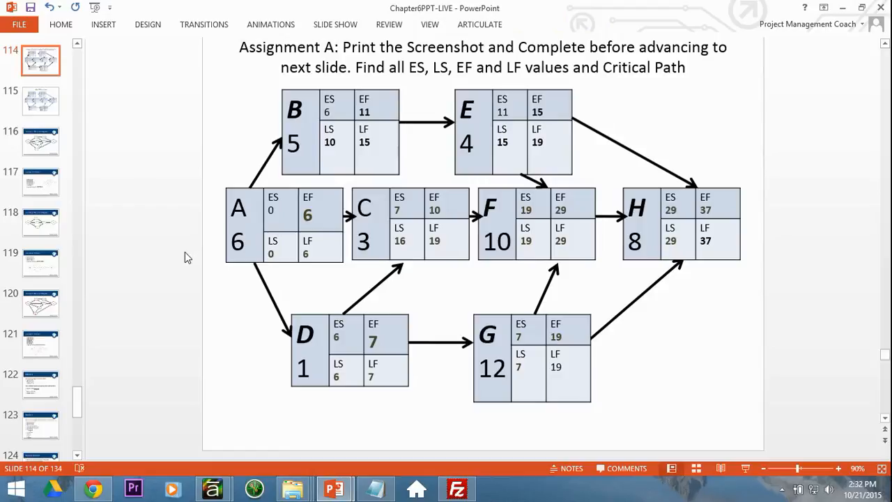
{"action": "mouse_move", "coordinate": [438, 72]}
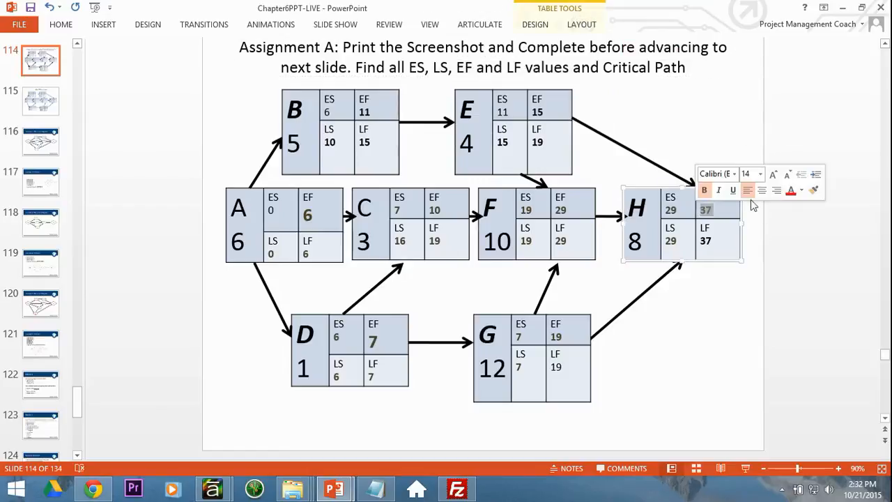
{"action": "left_click", "coordinate": [801, 243]}
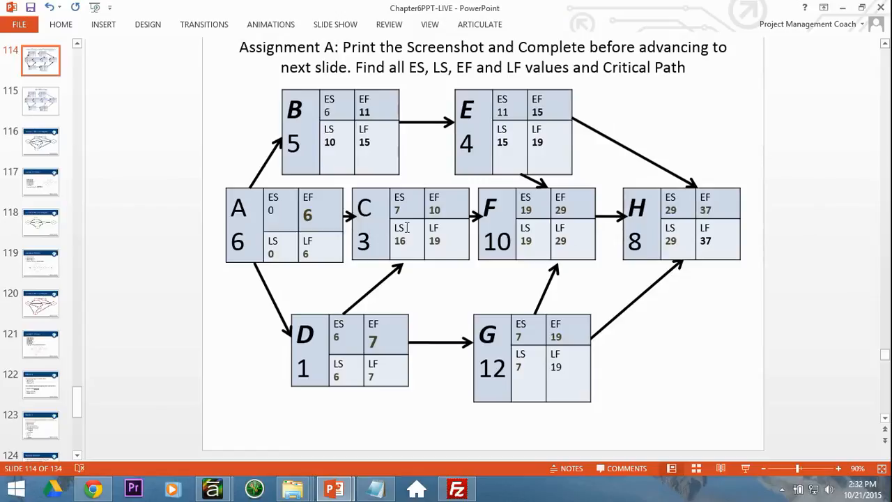
{"action": "mouse_move", "coordinate": [242, 228]}
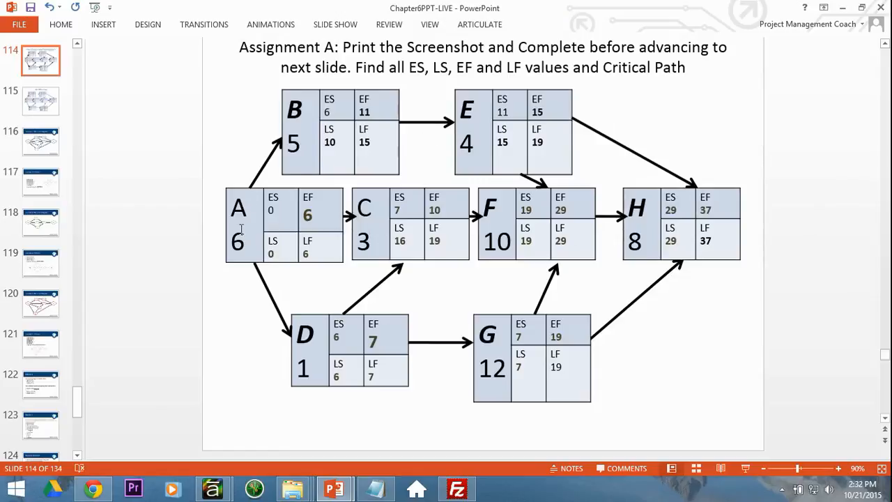
{"action": "mouse_move", "coordinate": [584, 189]}
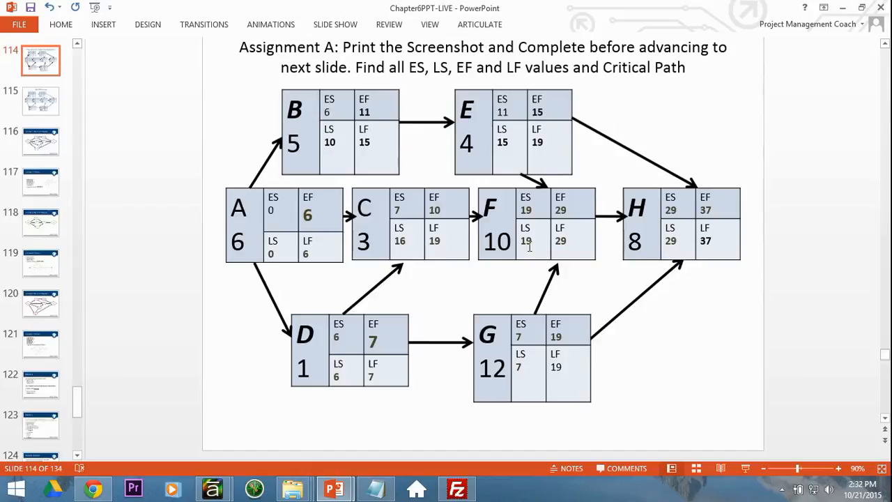
{"action": "mouse_move", "coordinate": [243, 234]}
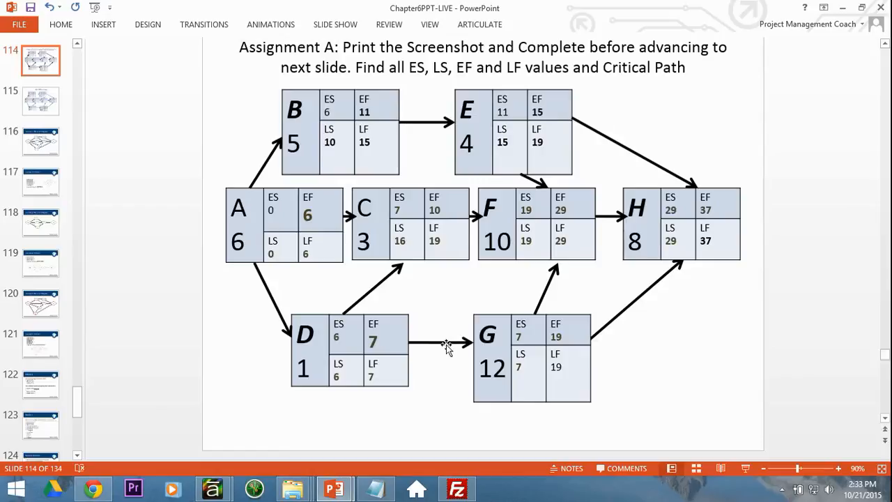
{"action": "mouse_move", "coordinate": [530, 231]}
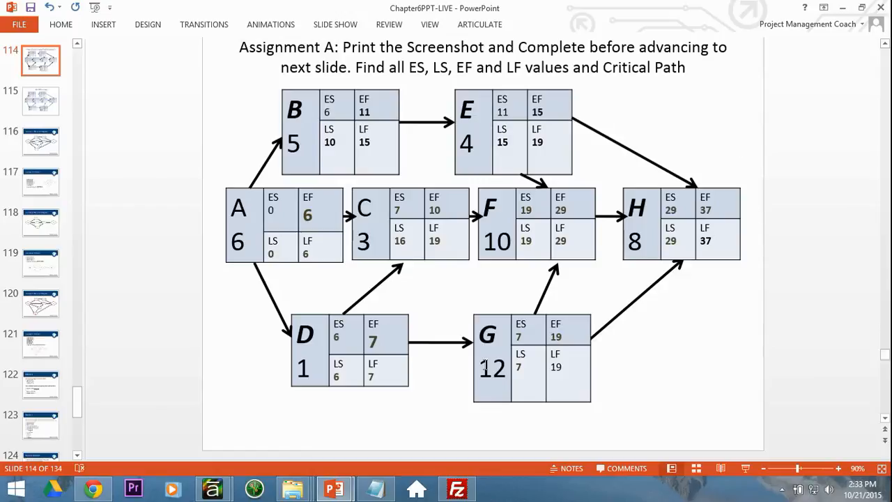
{"action": "mouse_move", "coordinate": [739, 257]}
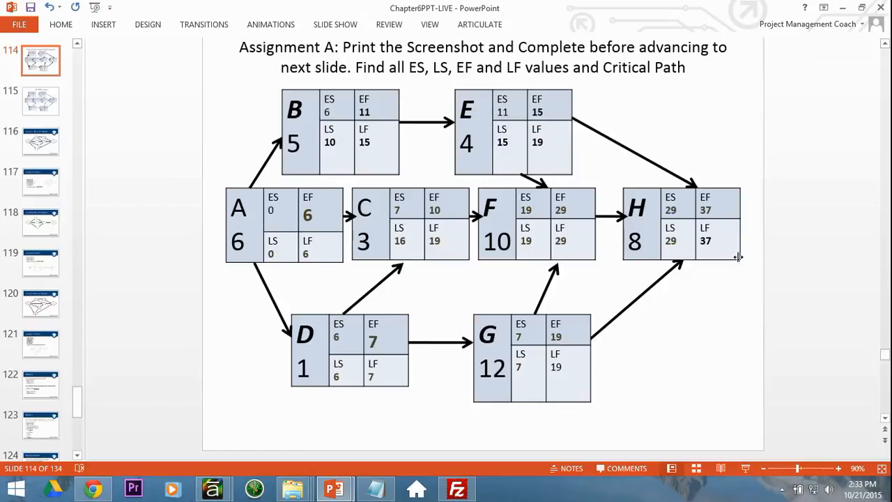
{"action": "mouse_move", "coordinate": [12, 106]}
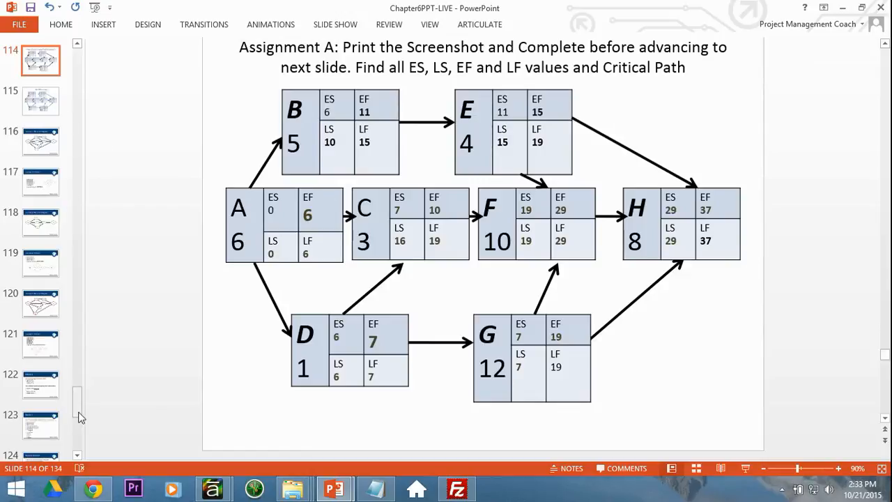
{"action": "mouse_move", "coordinate": [79, 393]}
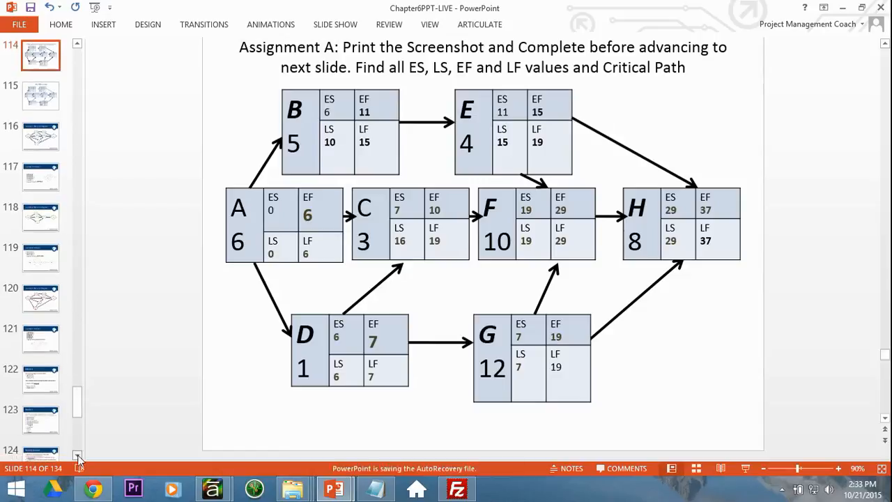
Switch to slide 131, the Assignment C answer for slack in tasks C and F.
{"action": "scroll", "scroll_direction": "down", "scroll_amount": 3}
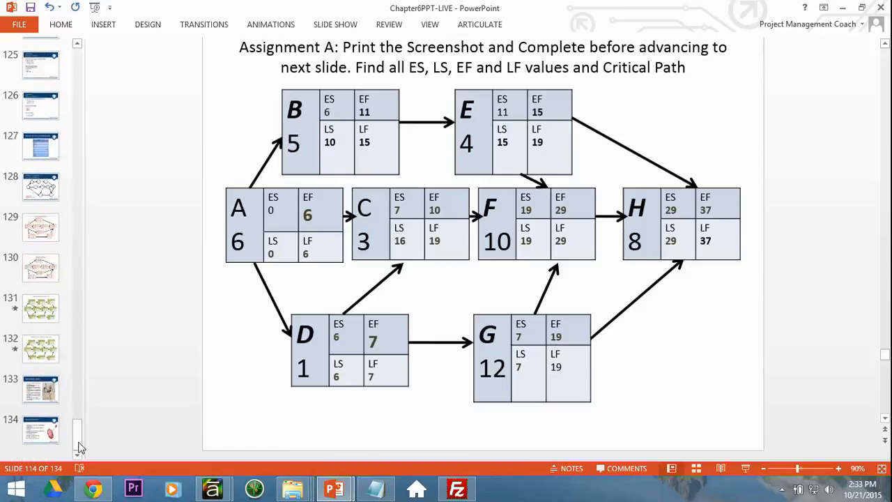
{"action": "left_click", "coordinate": [39, 308]}
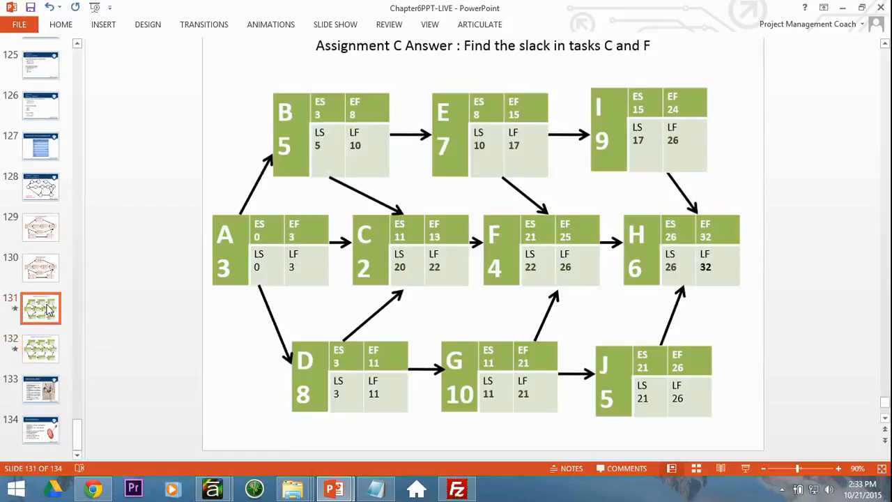